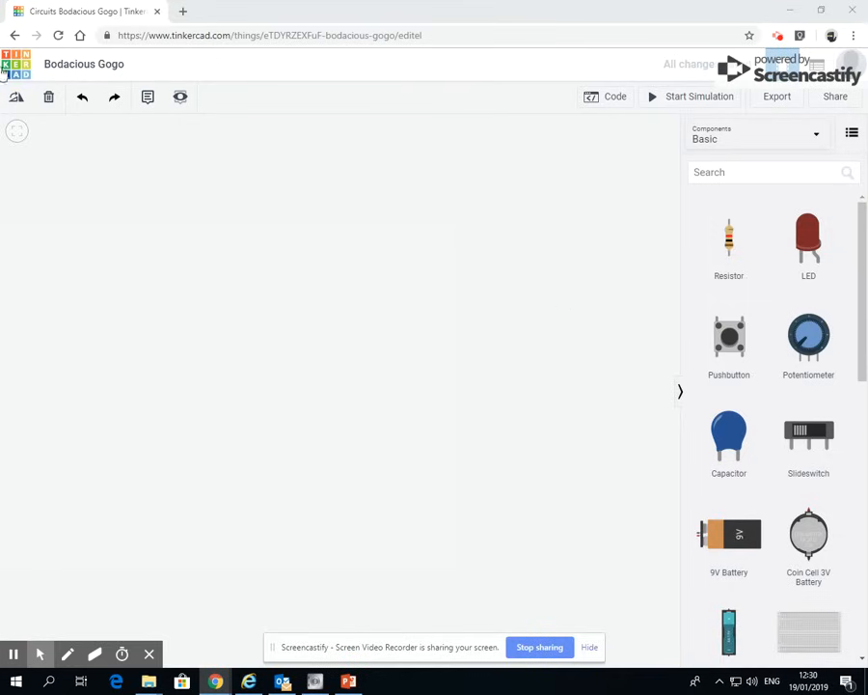
{"action": "mouse_move", "coordinate": [205, 258]}
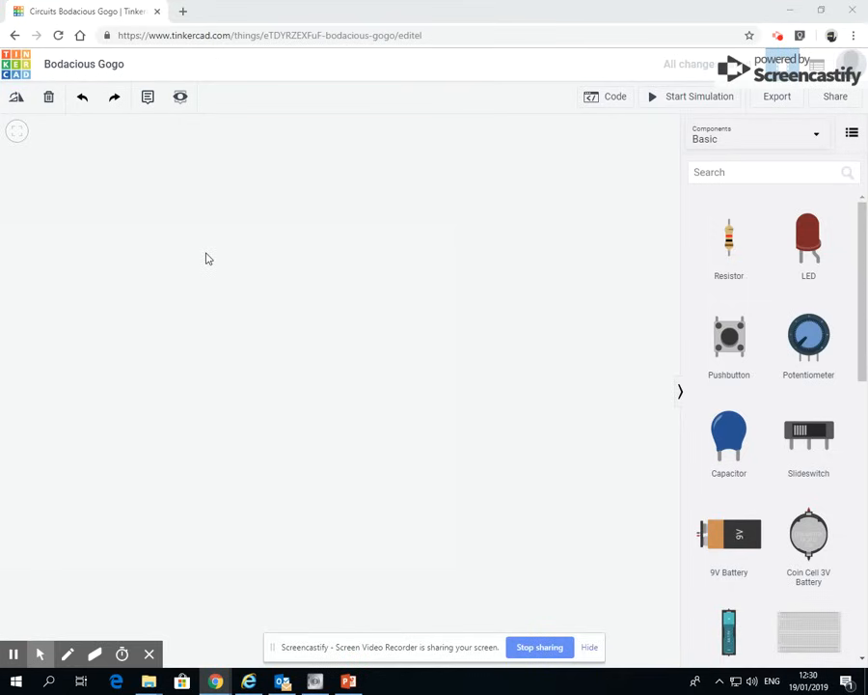
{"action": "mouse_move", "coordinate": [75, 277]}
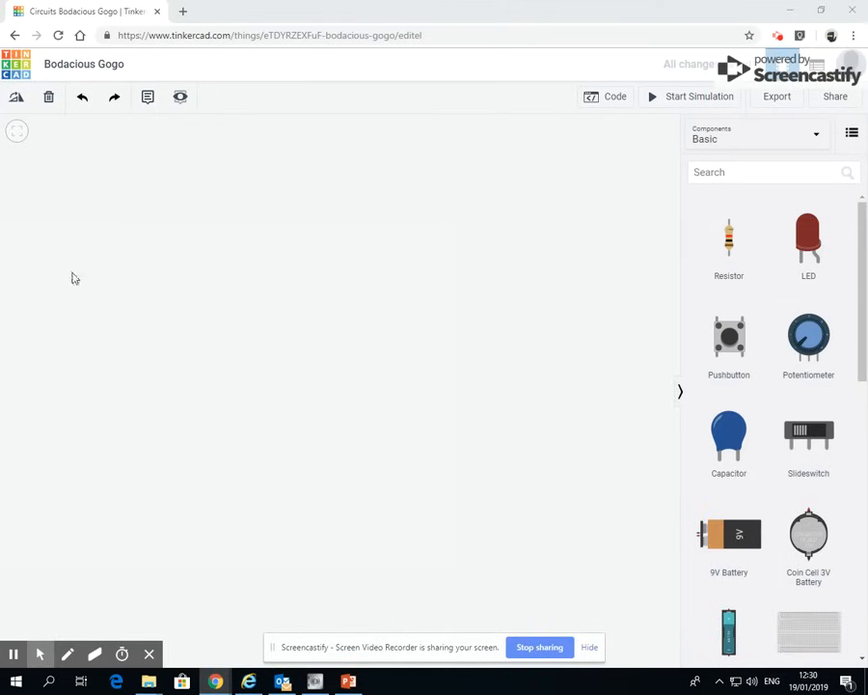
{"action": "mouse_move", "coordinate": [484, 256]}
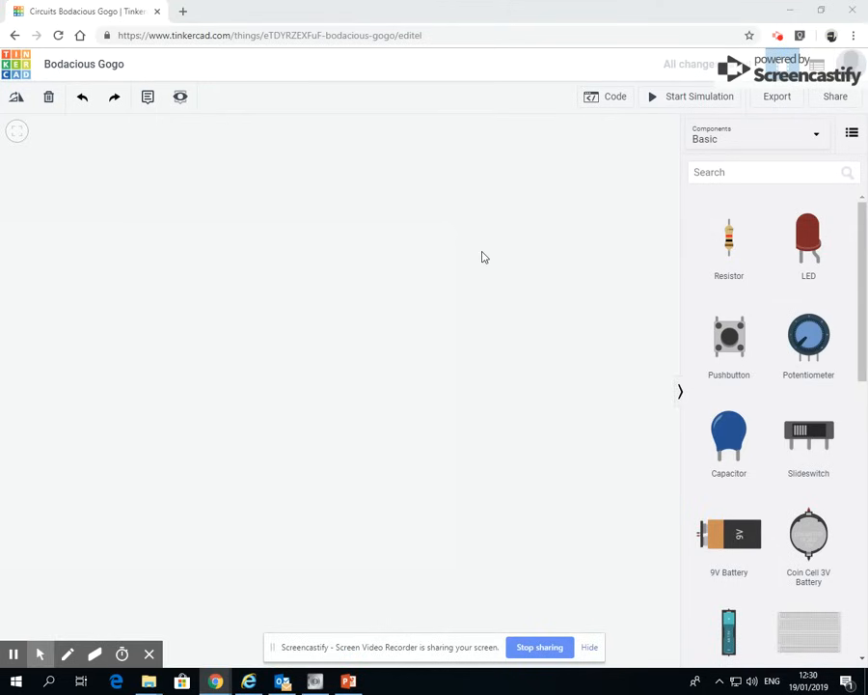
{"action": "mouse_move", "coordinate": [748, 279]}
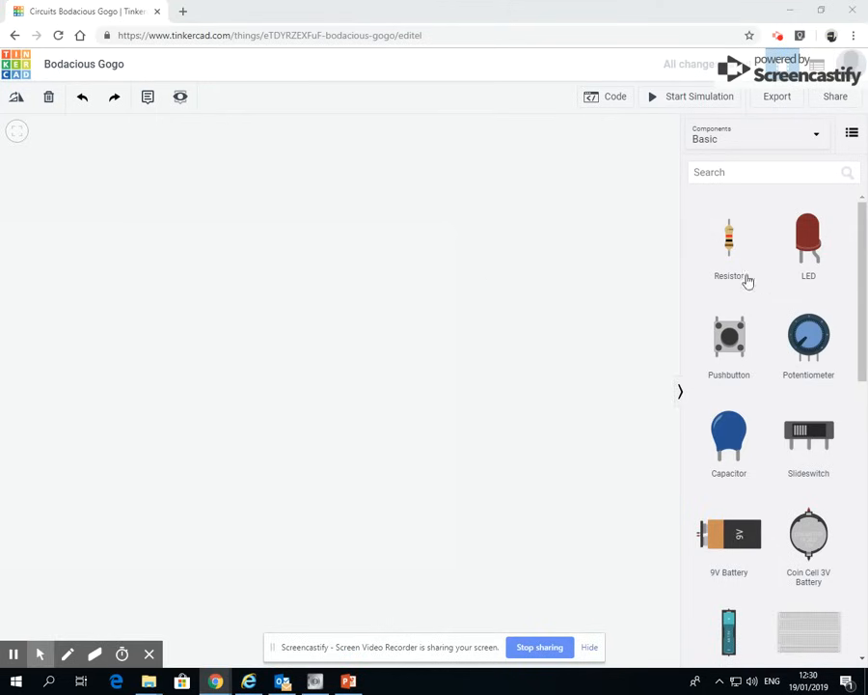
{"action": "mouse_move", "coordinate": [595, 373]}
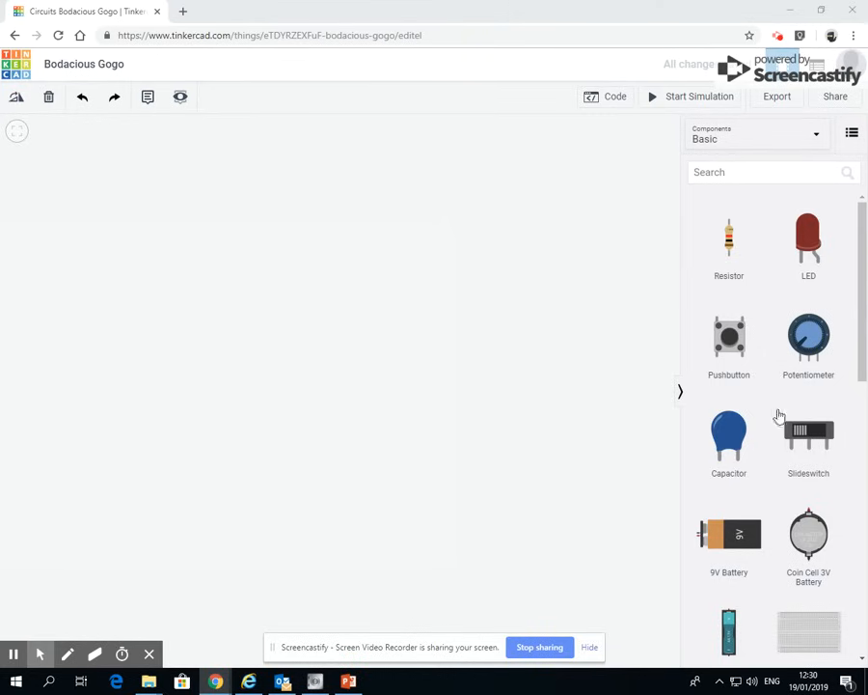
{"action": "mouse_move", "coordinate": [771, 210]}
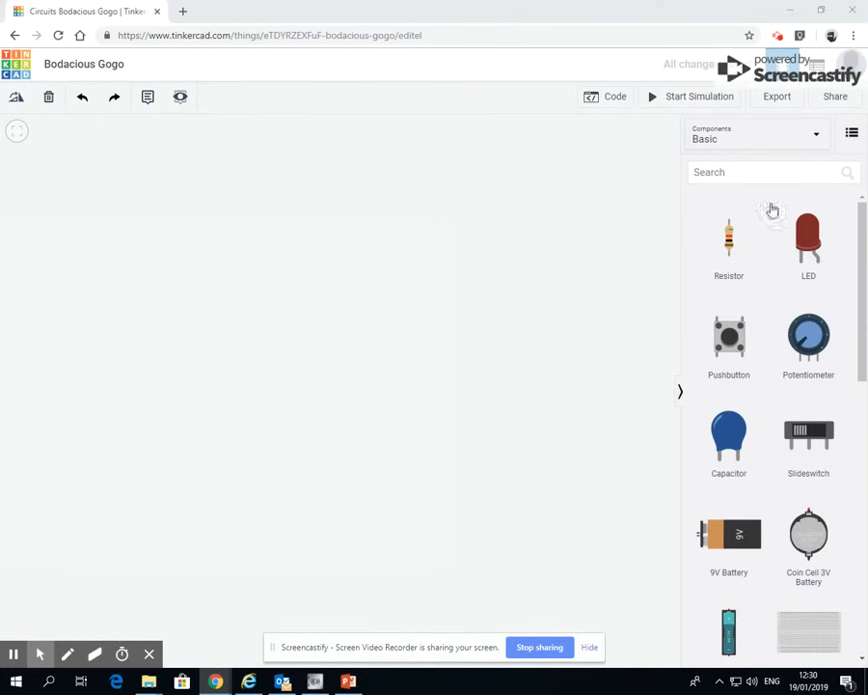
{"action": "mouse_move", "coordinate": [798, 346]}
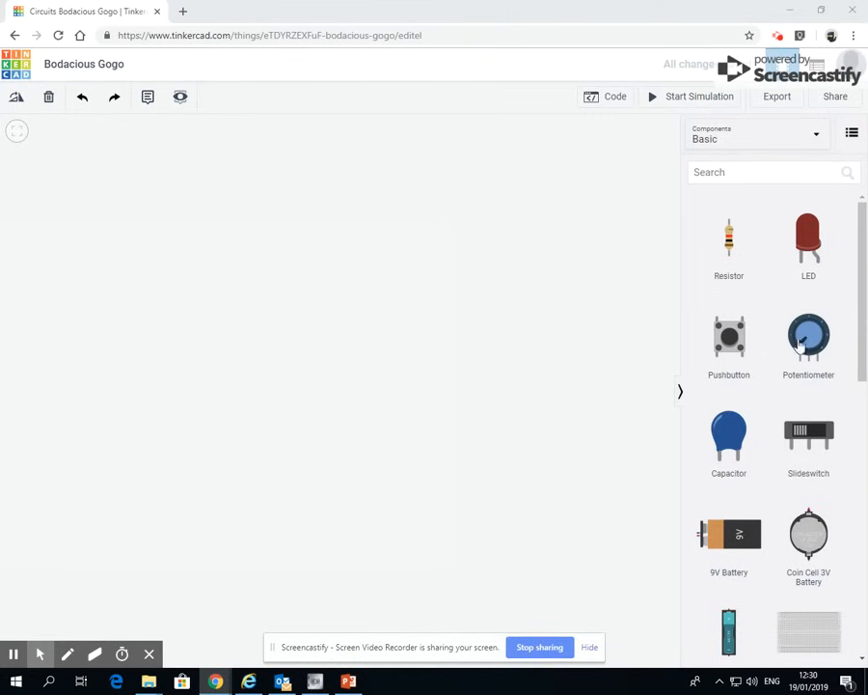
Step: Place a 9V battery on the canvas, rotate it terminals-up, and move it left
{"action": "scroll", "scroll_direction": "down", "scroll_amount": 3}
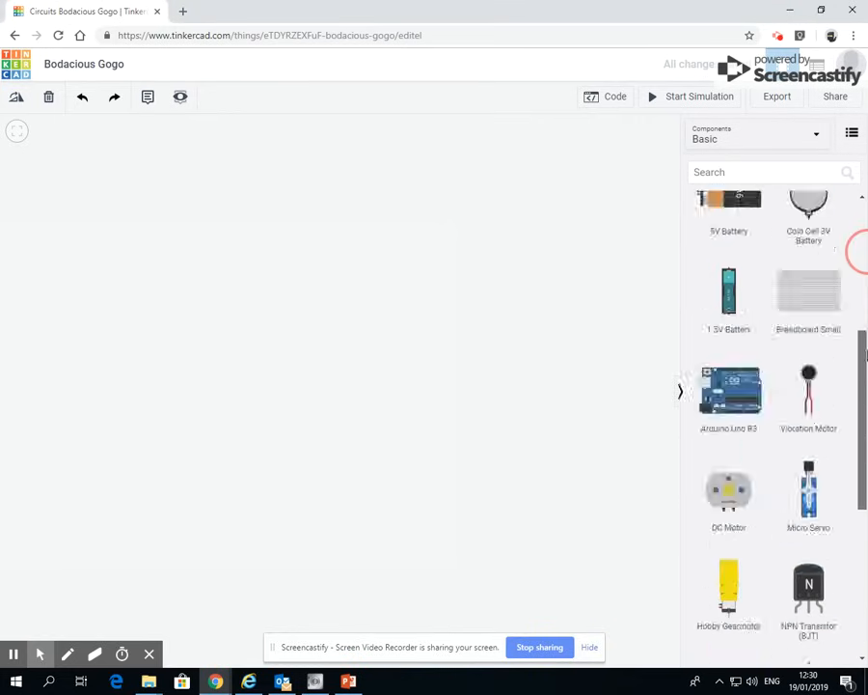
{"action": "scroll", "scroll_direction": "up", "scroll_amount": 3}
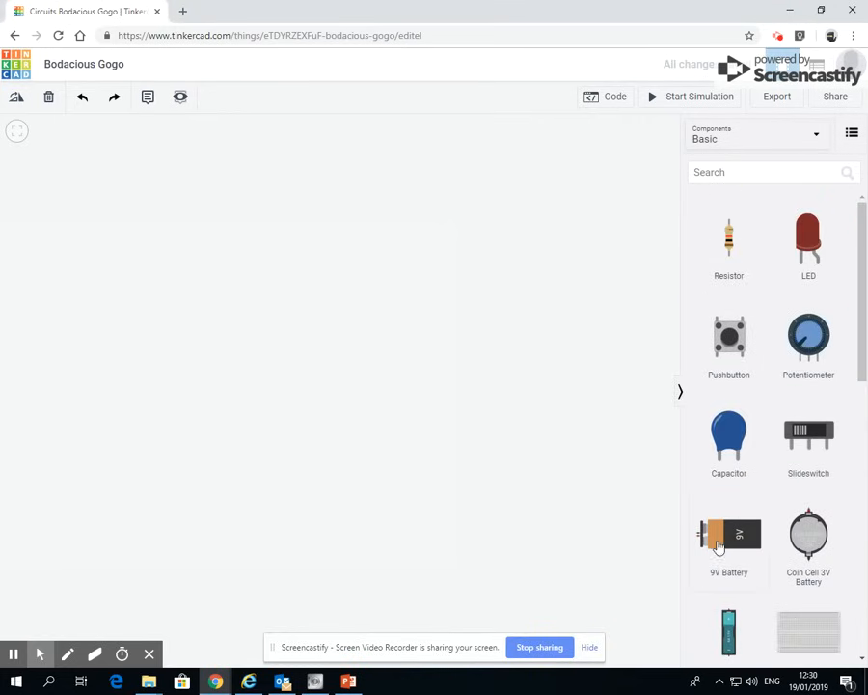
{"action": "left_click_drag", "start_coordinate": [728, 536], "coordinate": [627, 454]}
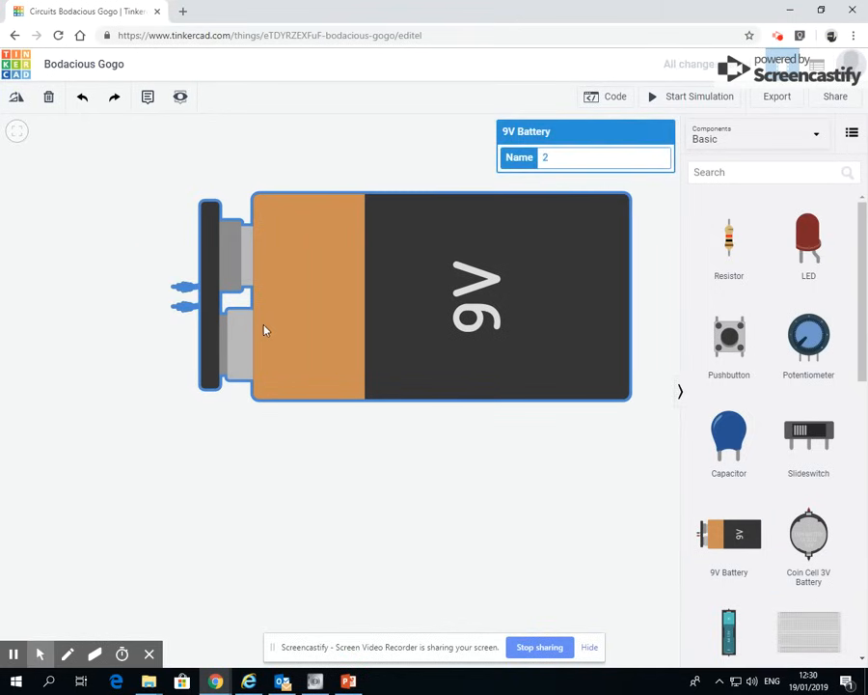
{"action": "mouse_move", "coordinate": [239, 379]}
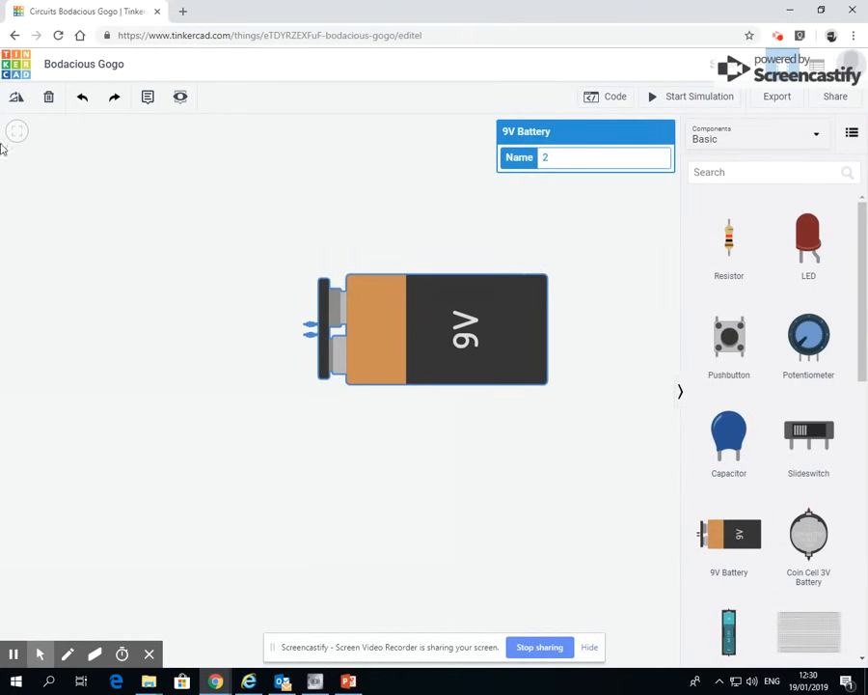
{"action": "left_click", "coordinate": [16, 97]}
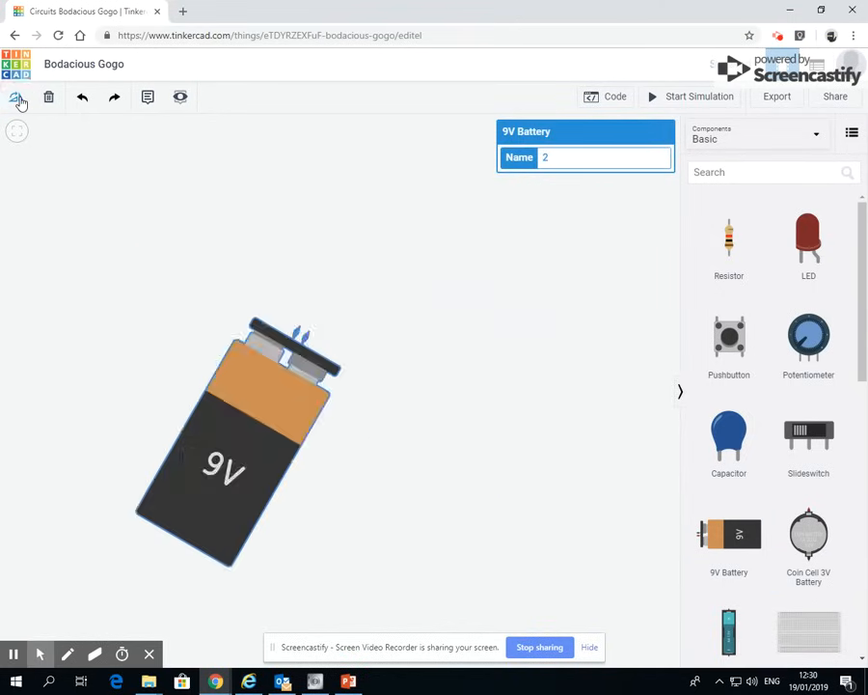
{"action": "left_click", "coordinate": [16, 99]}
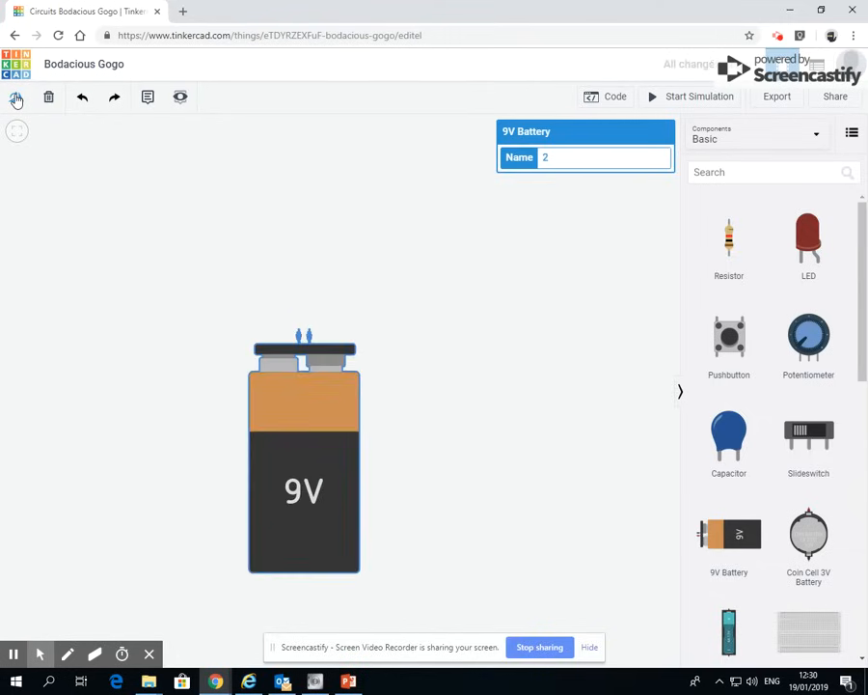
{"action": "left_click_drag", "start_coordinate": [304, 453], "coordinate": [173, 434]}
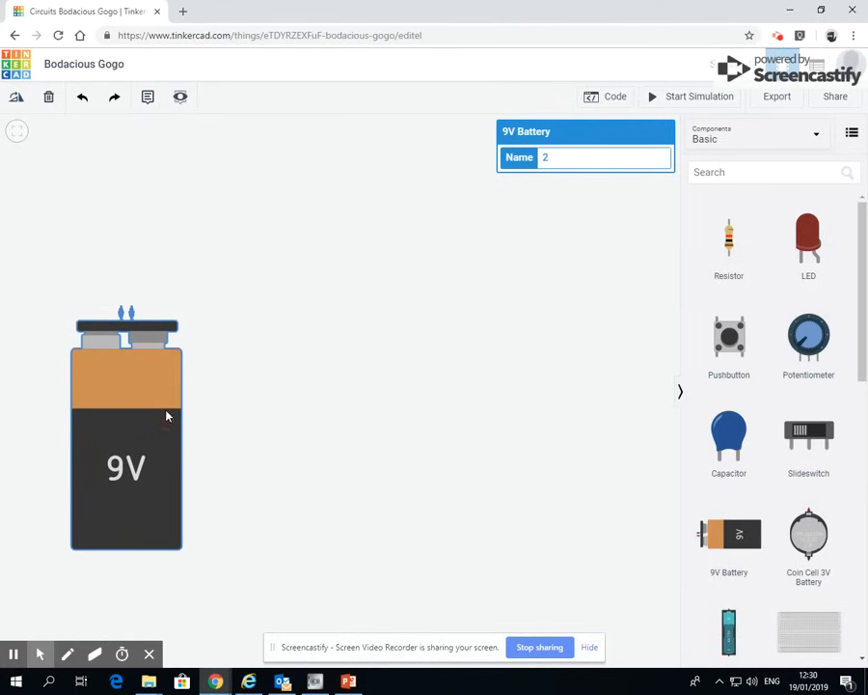
{"action": "mouse_move", "coordinate": [568, 477]}
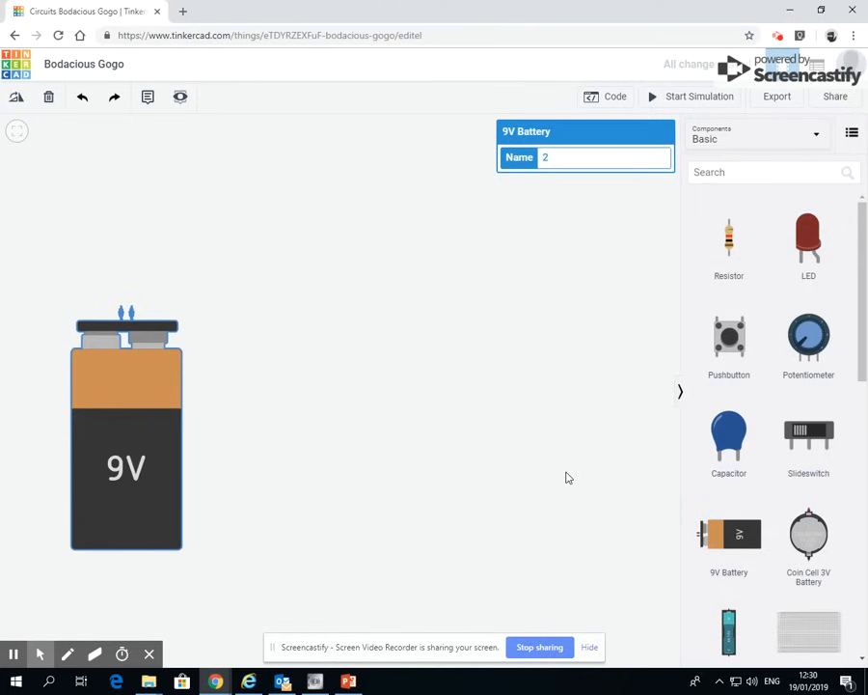
{"action": "left_click", "coordinate": [537, 414]}
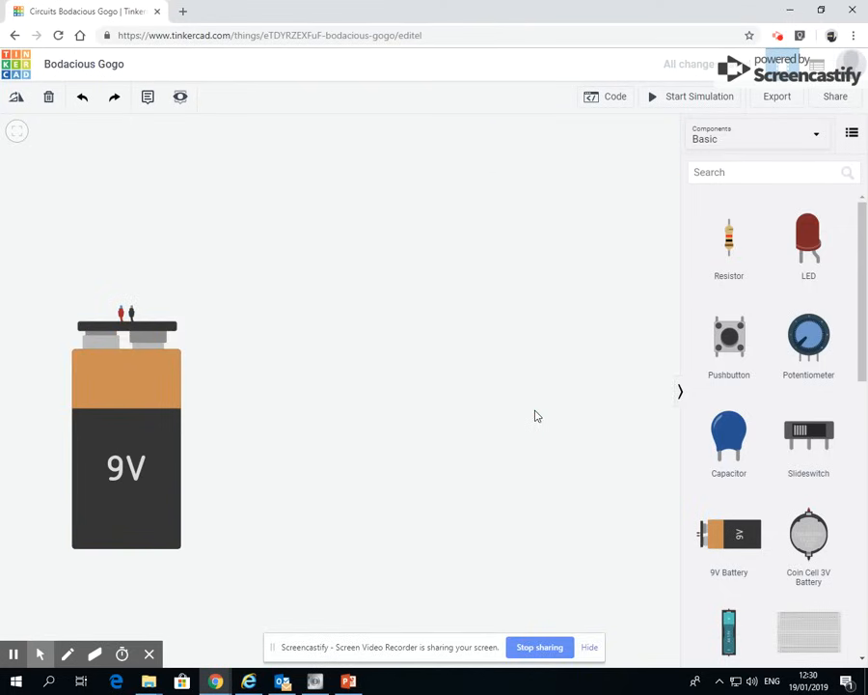
{"action": "mouse_move", "coordinate": [293, 379]}
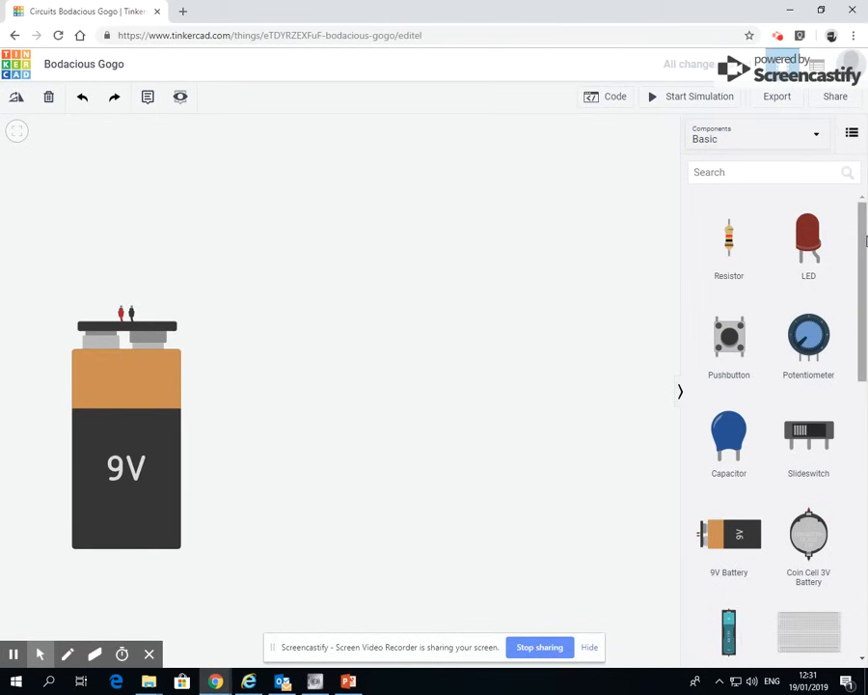
Step: Scroll the components library down to the Output parts
{"action": "scroll", "scroll_direction": "down", "scroll_amount": 3}
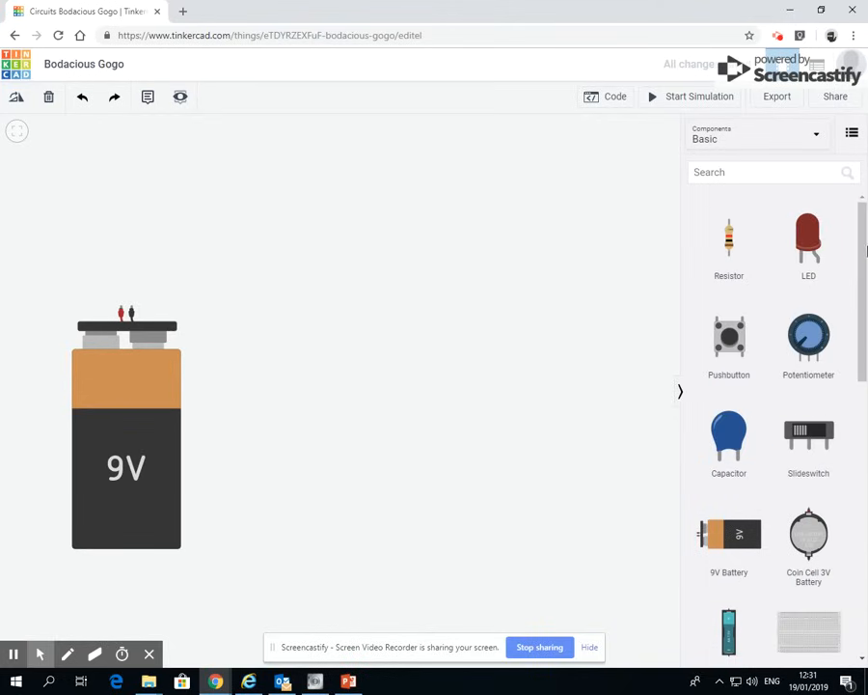
{"action": "scroll", "scroll_direction": "down", "scroll_amount": 3}
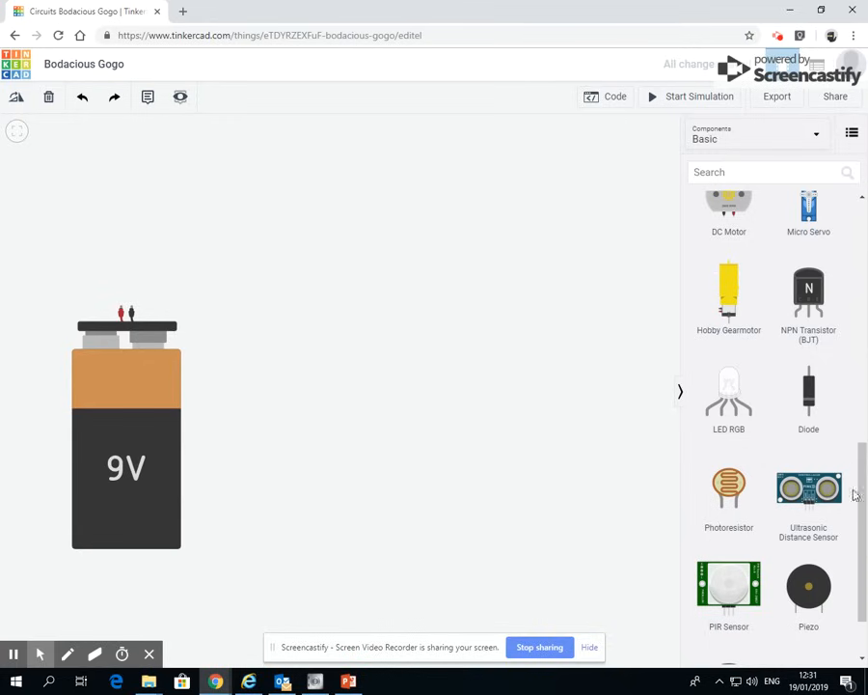
{"action": "scroll", "scroll_direction": "up", "scroll_amount": 3}
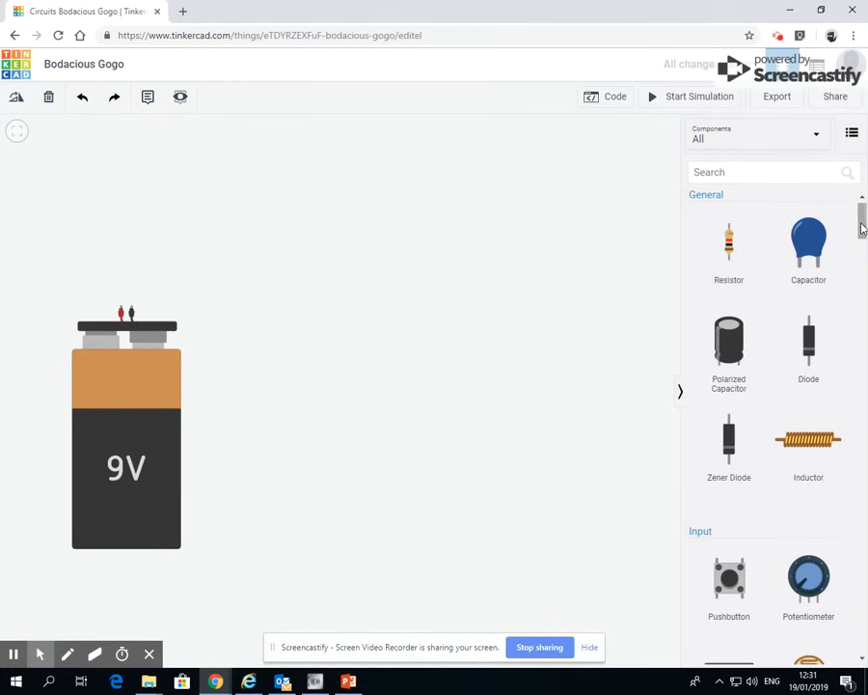
{"action": "scroll", "scroll_direction": "down", "scroll_amount": 3}
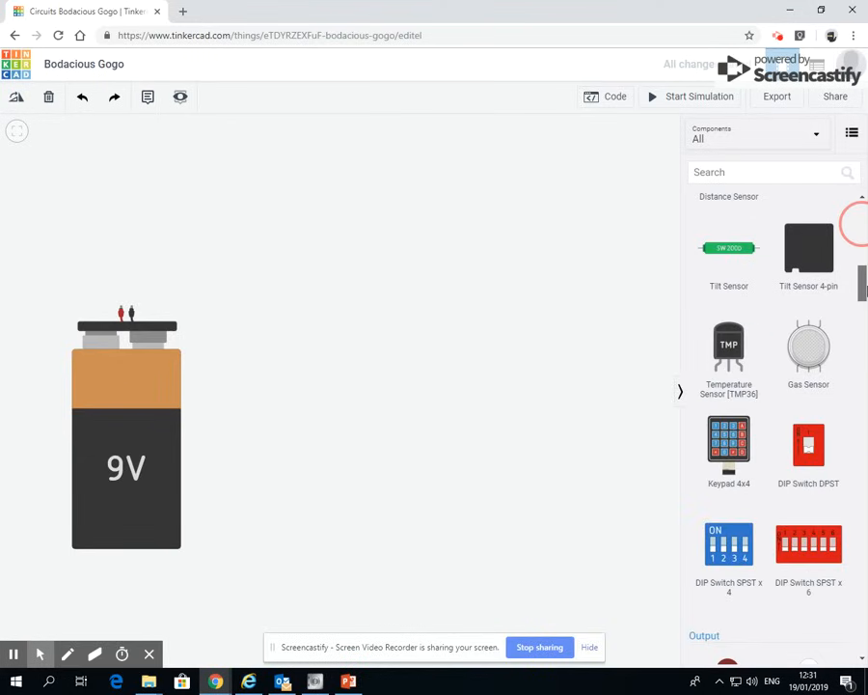
{"action": "scroll", "scroll_direction": "down", "scroll_amount": 3}
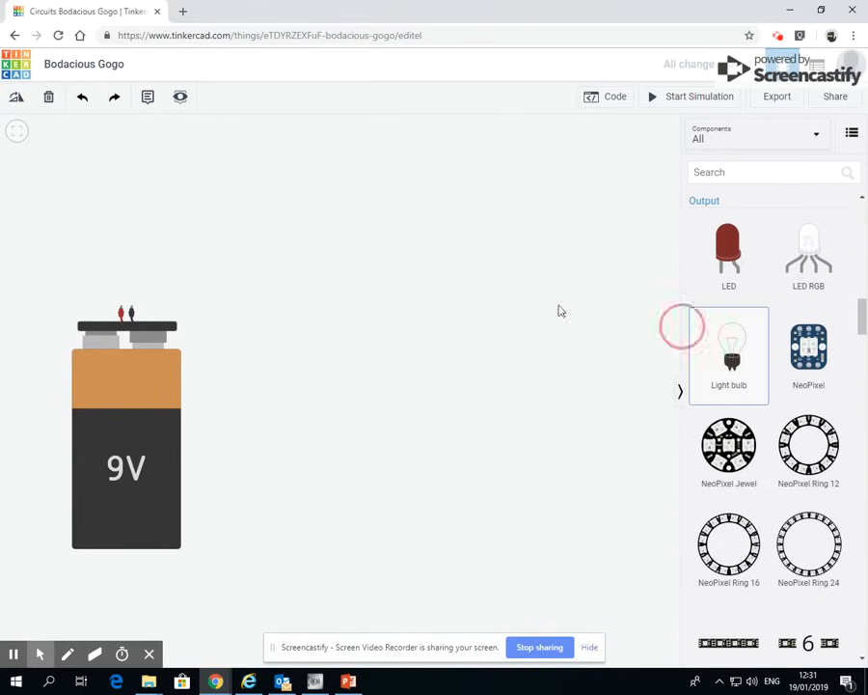
Step: Add an upright light bulb and position it above the battery at upper left
{"action": "left_click_drag", "start_coordinate": [729, 347], "coordinate": [384, 207]}
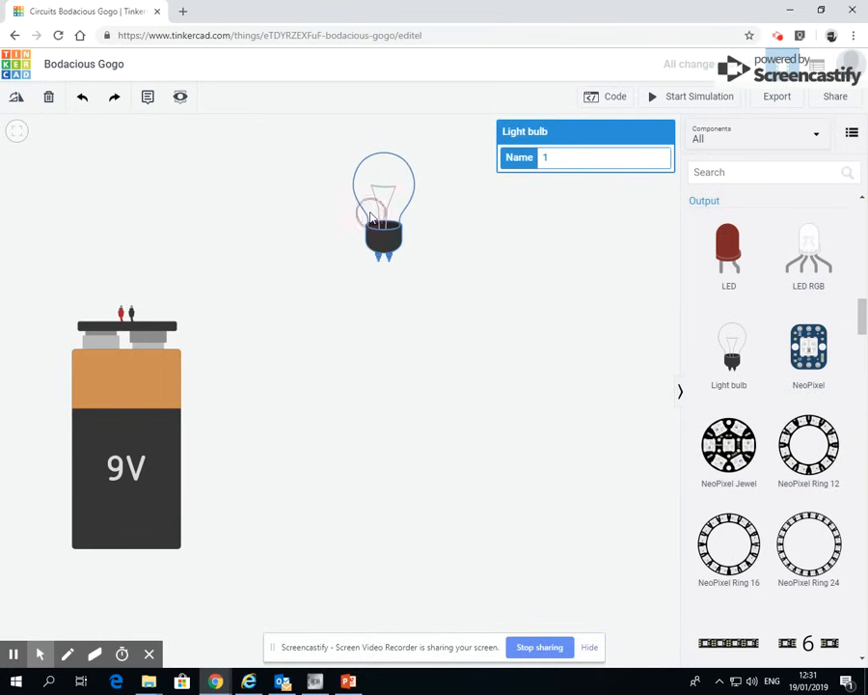
{"action": "left_click_drag", "start_coordinate": [384, 207], "coordinate": [437, 260]}
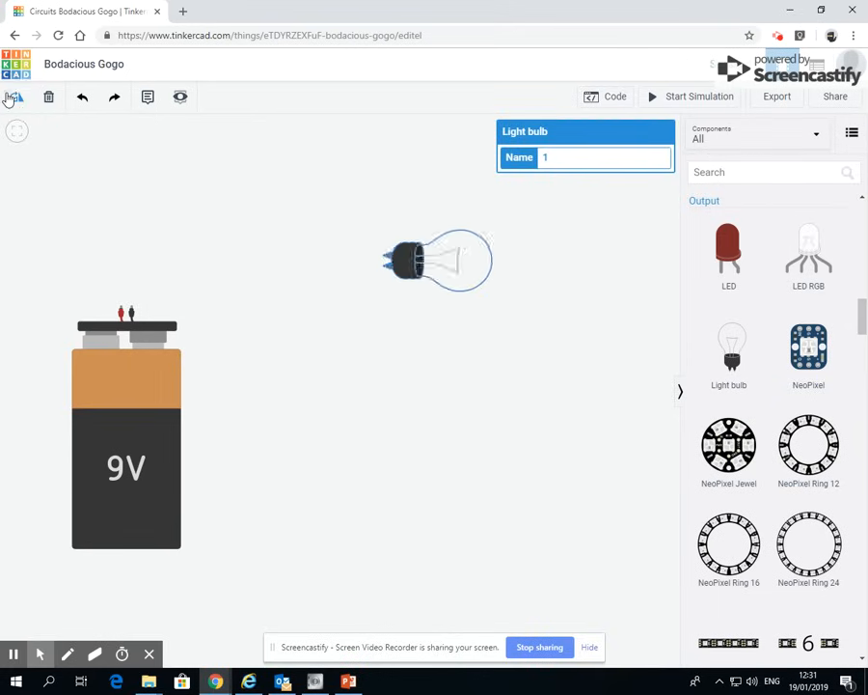
{"action": "left_click_drag", "start_coordinate": [437, 259], "coordinate": [384, 205]}
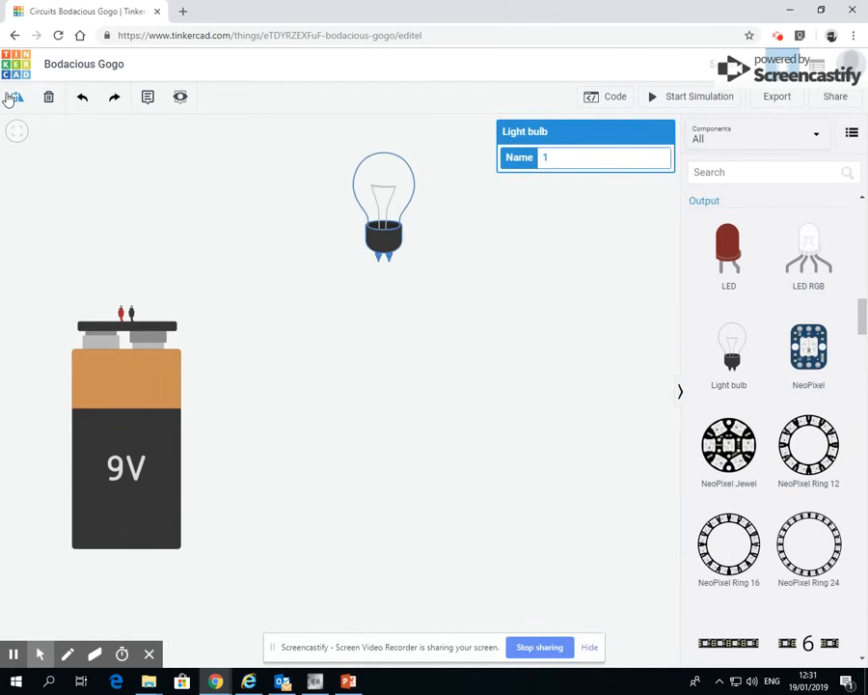
{"action": "left_click_drag", "start_coordinate": [384, 207], "coordinate": [212, 188]}
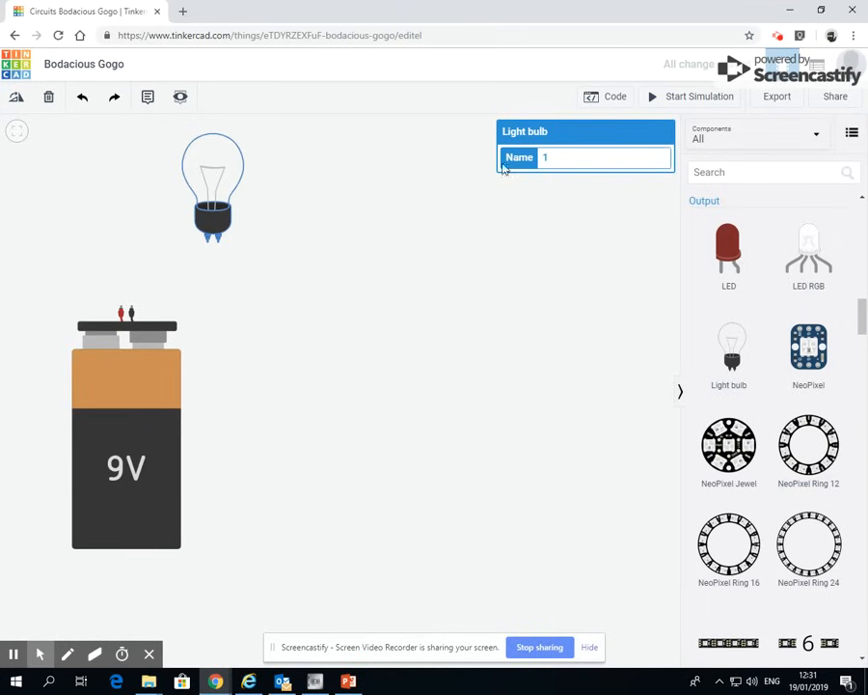
{"action": "mouse_move", "coordinate": [567, 177]}
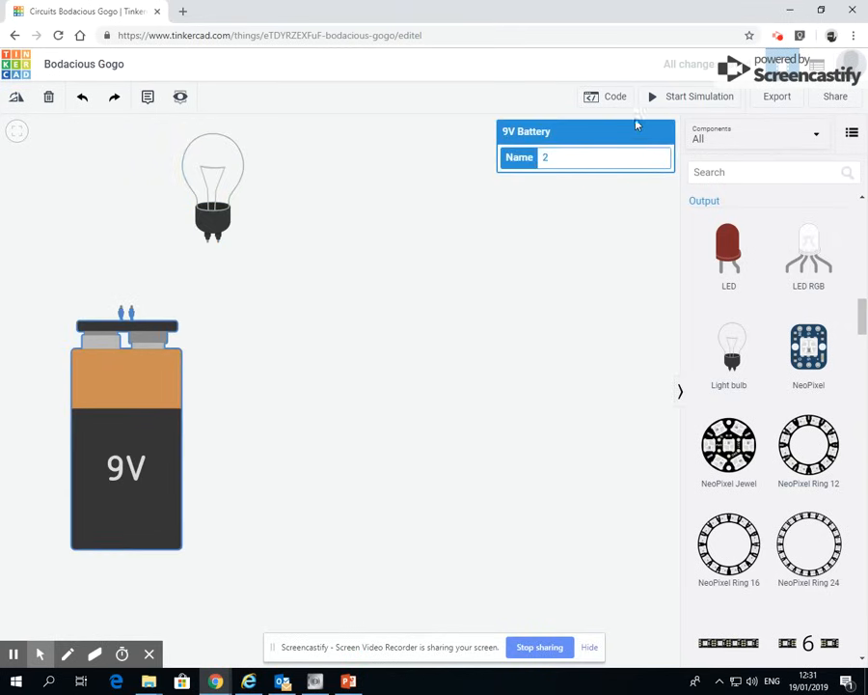
{"action": "left_click", "coordinate": [212, 188]}
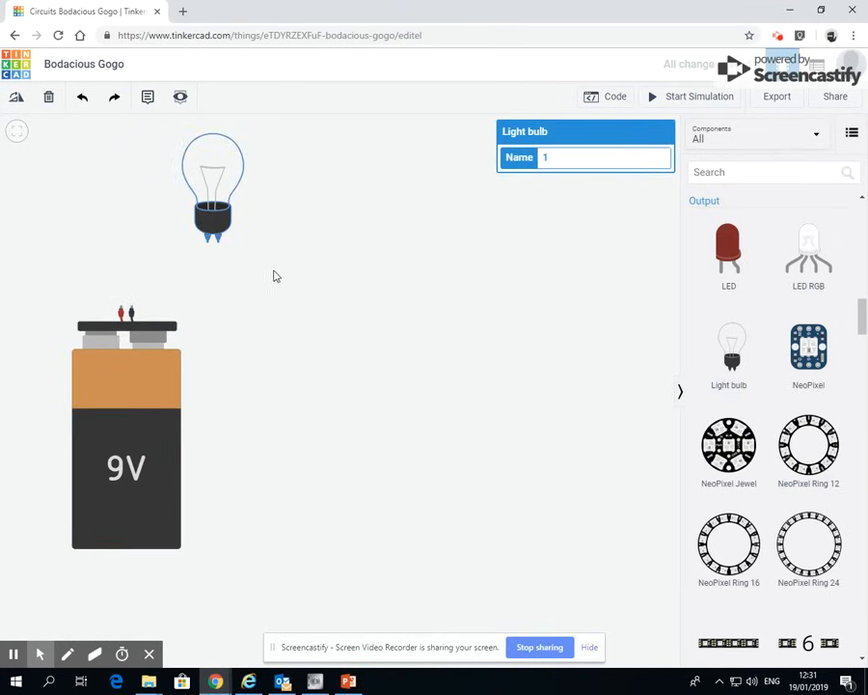
{"action": "mouse_move", "coordinate": [273, 294]}
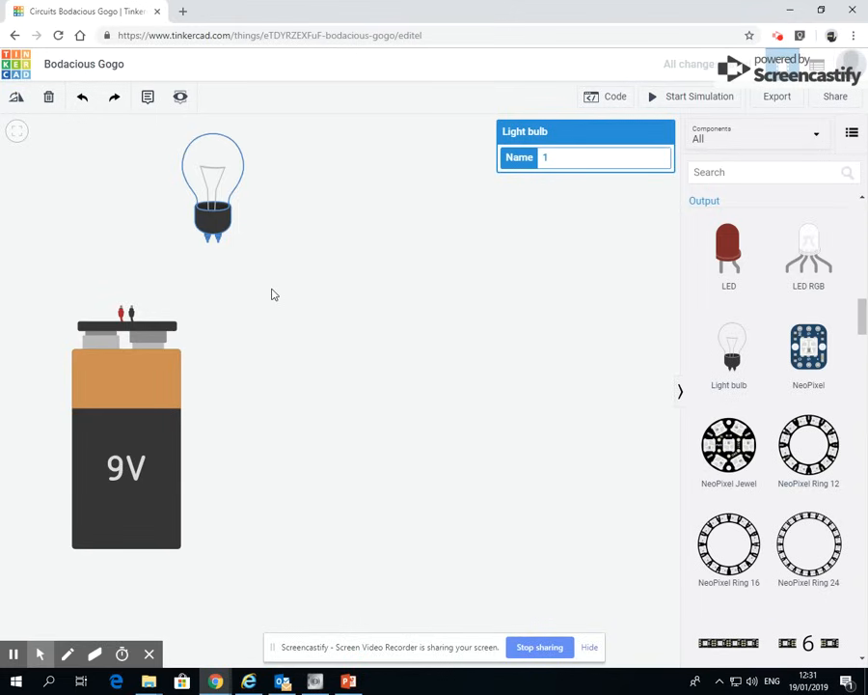
{"action": "mouse_move", "coordinate": [234, 305]}
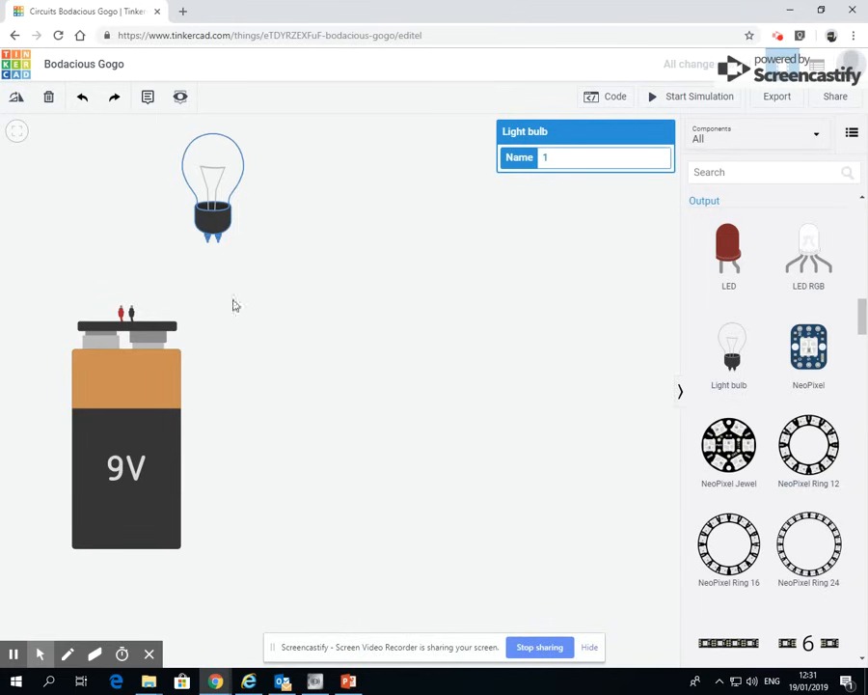
{"action": "mouse_move", "coordinate": [347, 243]}
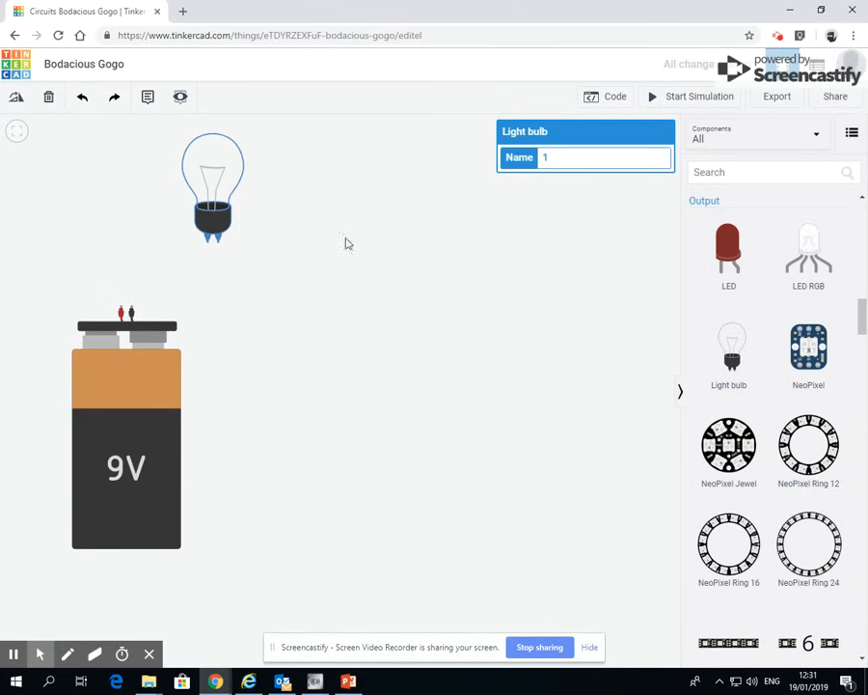
{"action": "mouse_move", "coordinate": [121, 311]}
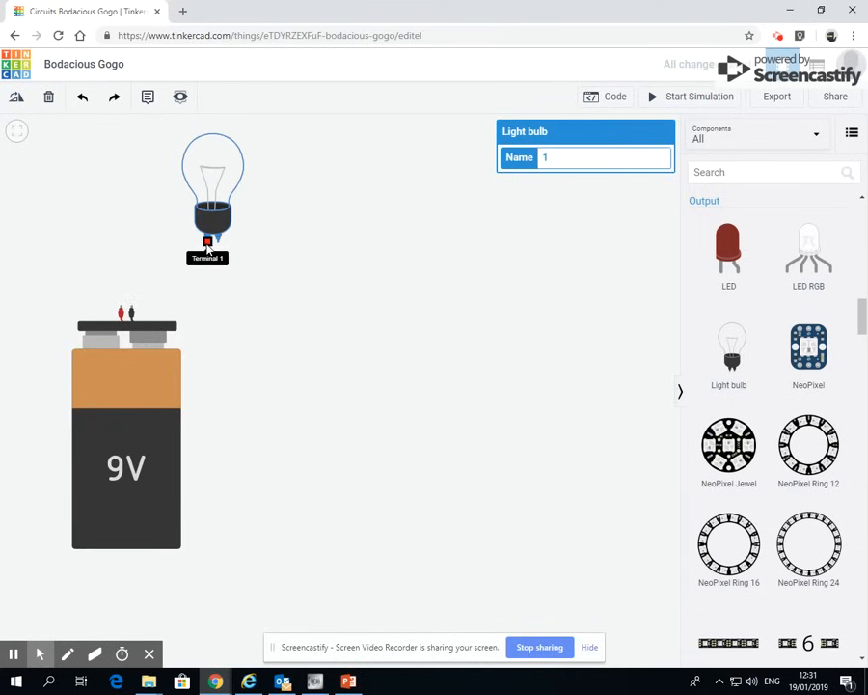
{"action": "mouse_move", "coordinate": [123, 309]}
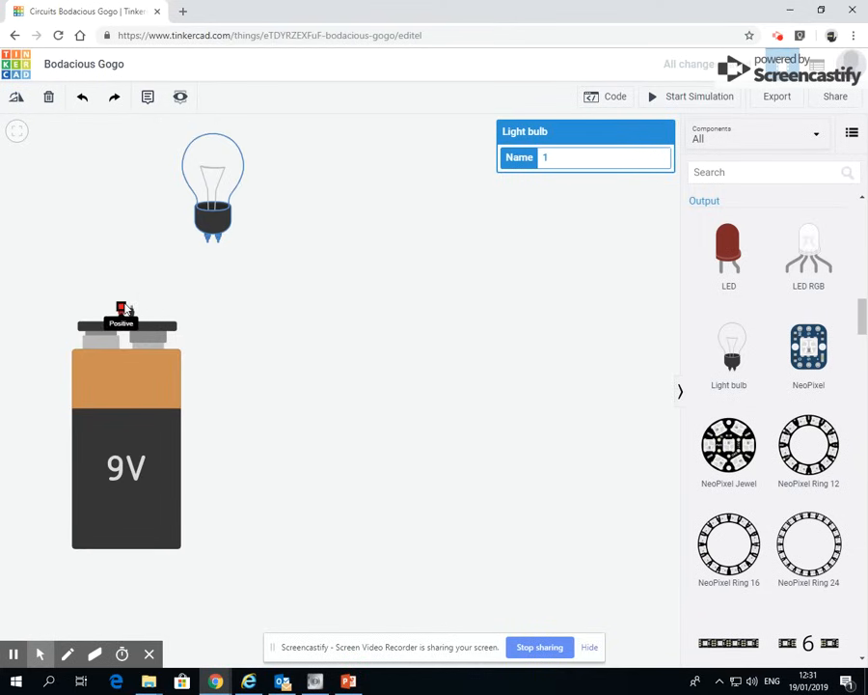
Step: Wire the battery's positive terminal to one light bulb terminal
{"action": "left_click_drag", "start_coordinate": [121, 308], "coordinate": [198, 242]}
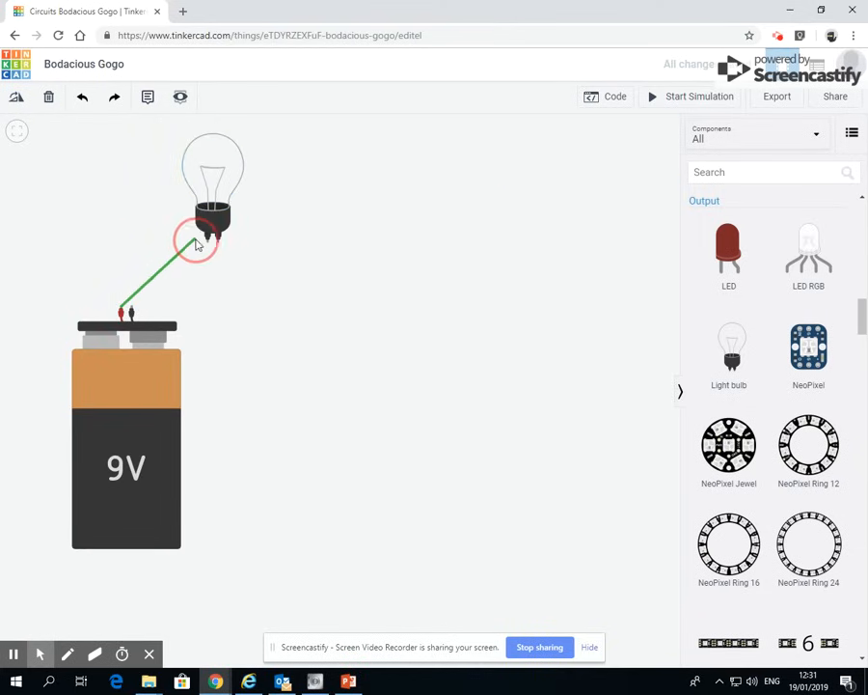
{"action": "mouse_move", "coordinate": [207, 241]}
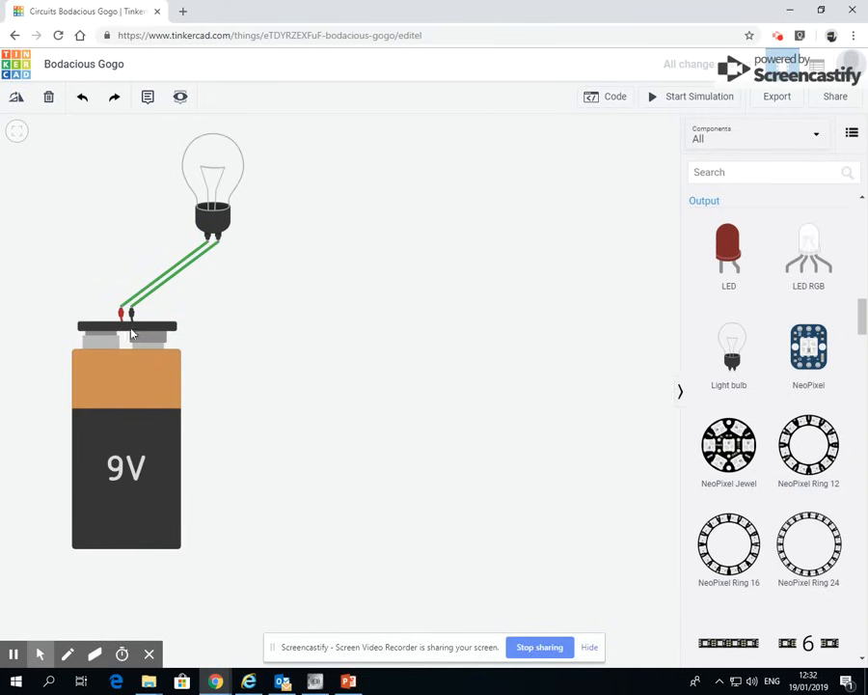
{"action": "mouse_move", "coordinate": [150, 385]}
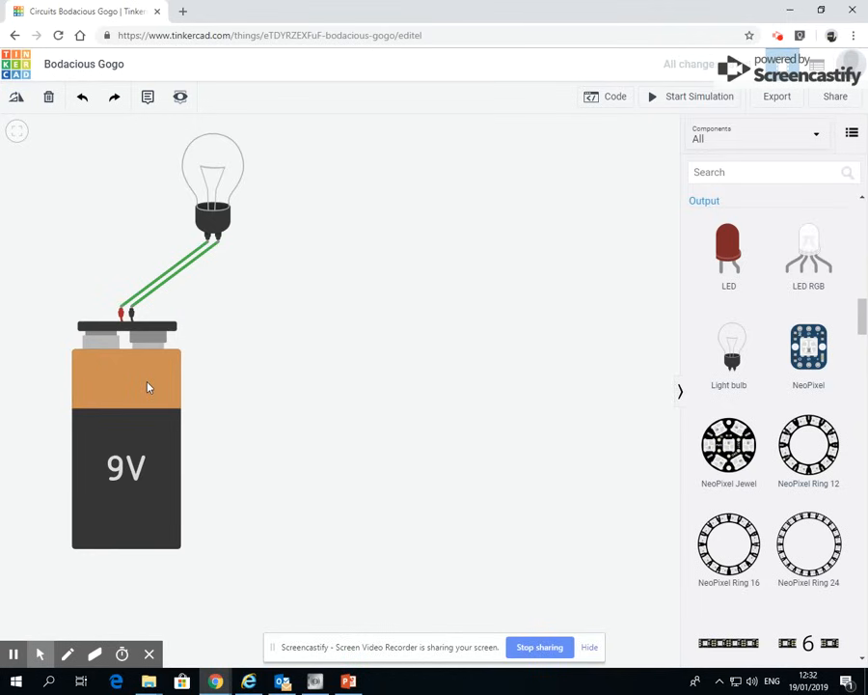
{"action": "mouse_move", "coordinate": [511, 220]}
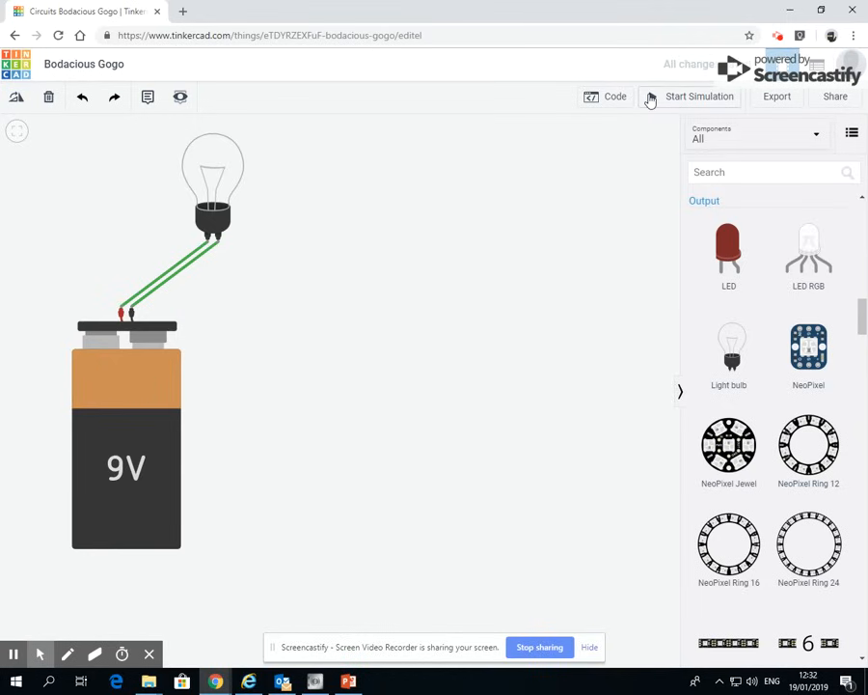
{"action": "mouse_move", "coordinate": [695, 101]}
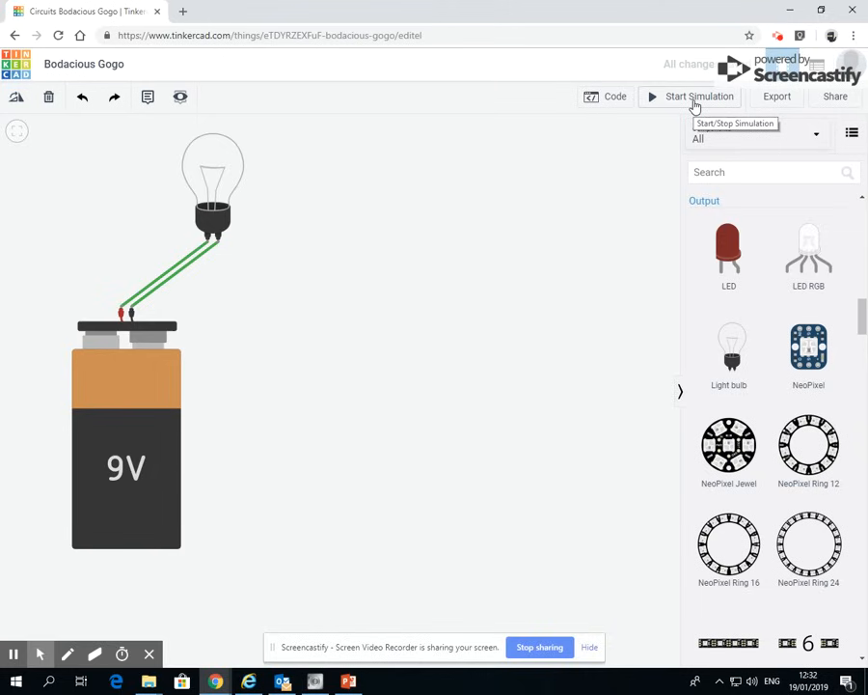
Step: Start the simulation to see the bulb light, then stop it
{"action": "left_click", "coordinate": [700, 96]}
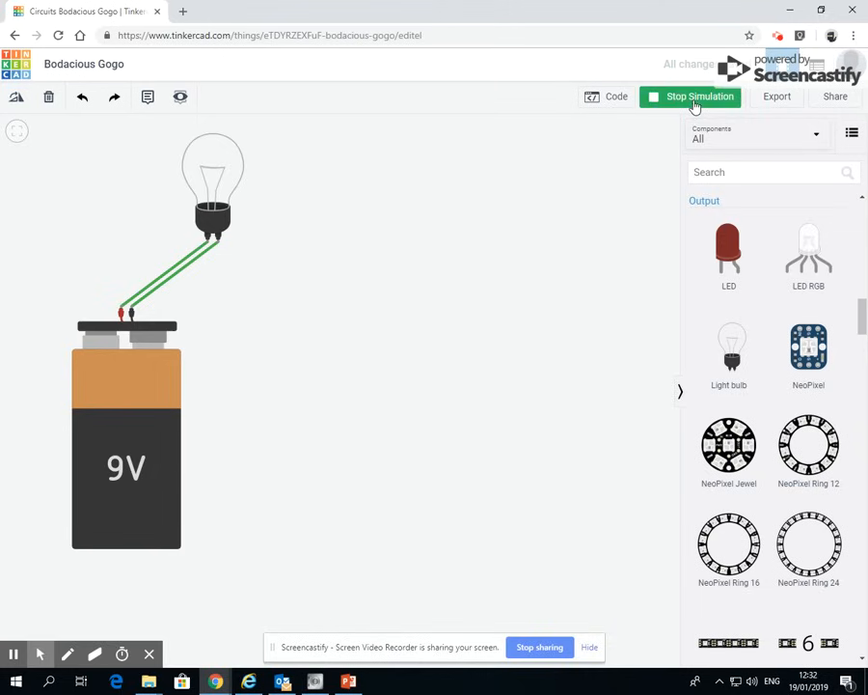
{"action": "mouse_move", "coordinate": [230, 271]}
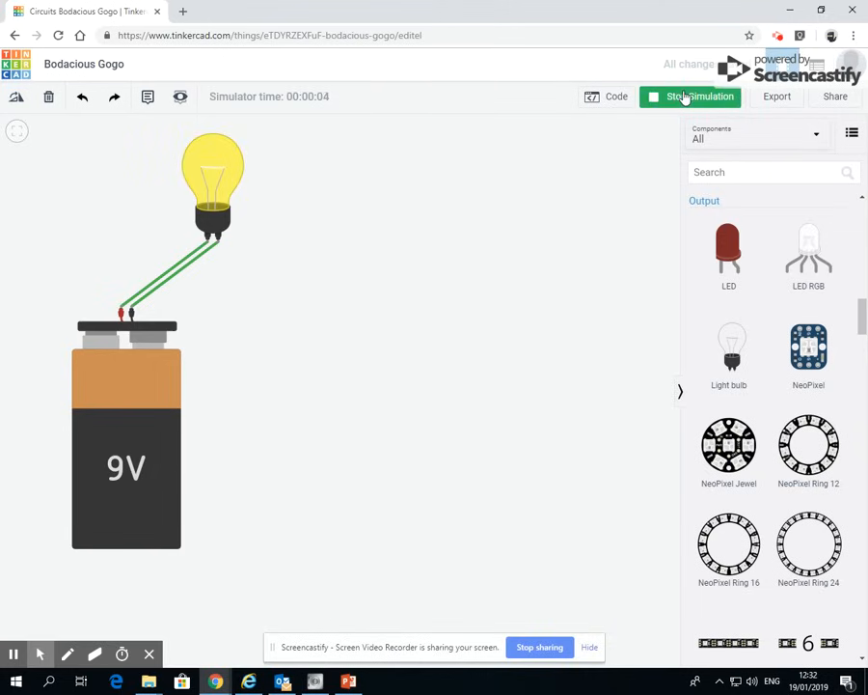
{"action": "left_click", "coordinate": [690, 96]}
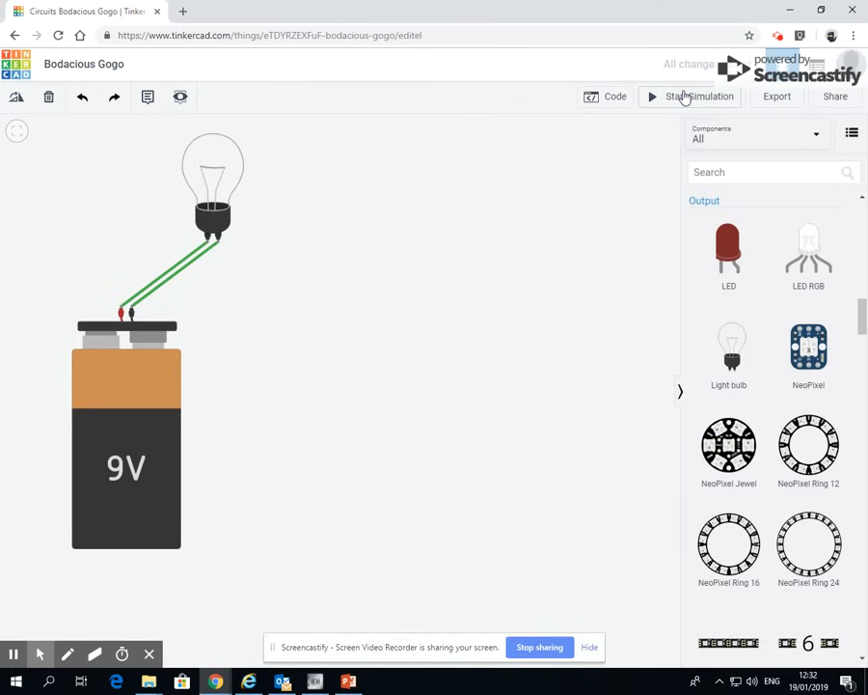
Step: Delete the light bulb with its wires and scroll the components down to Piezo
{"action": "left_click", "coordinate": [212, 178]}
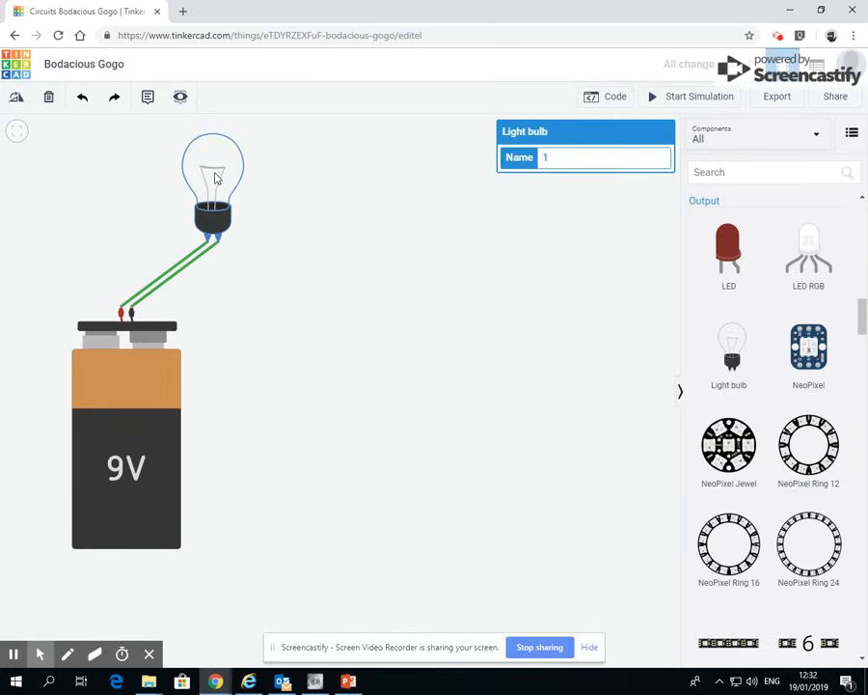
{"action": "mouse_move", "coordinate": [48, 96]}
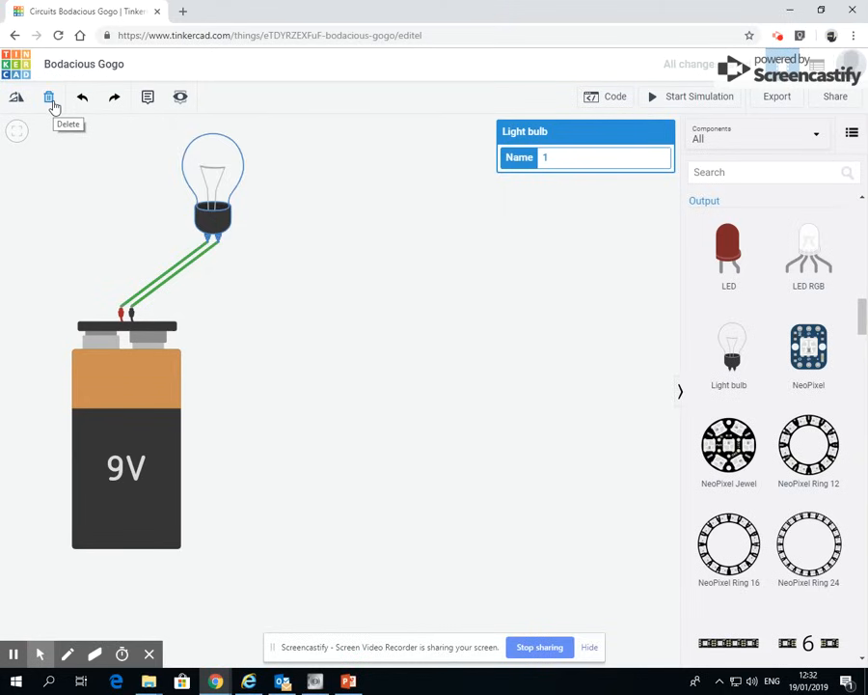
{"action": "left_click", "coordinate": [48, 97]}
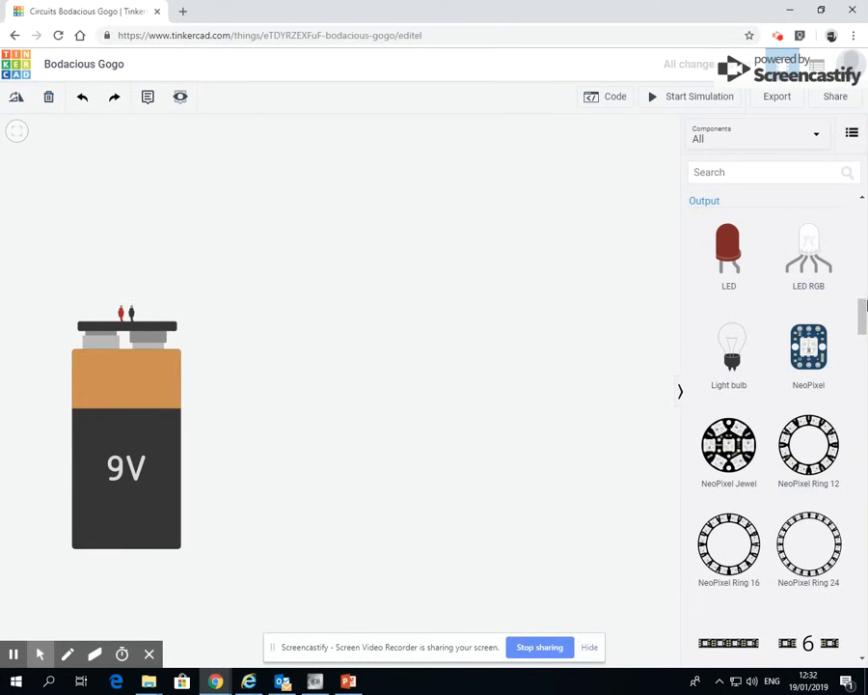
{"action": "scroll", "scroll_direction": "down", "scroll_amount": 3}
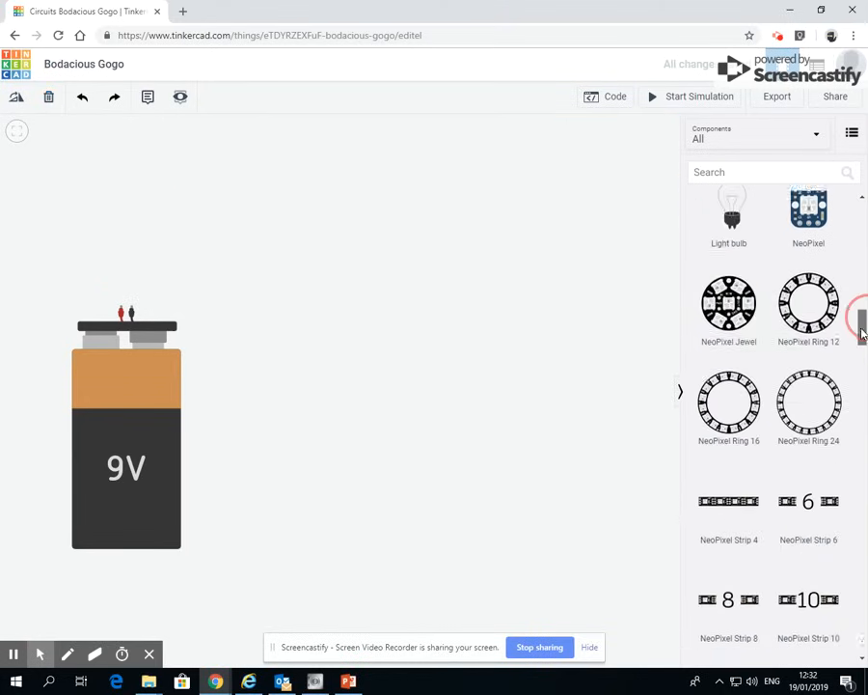
{"action": "scroll", "scroll_direction": "down", "scroll_amount": 3}
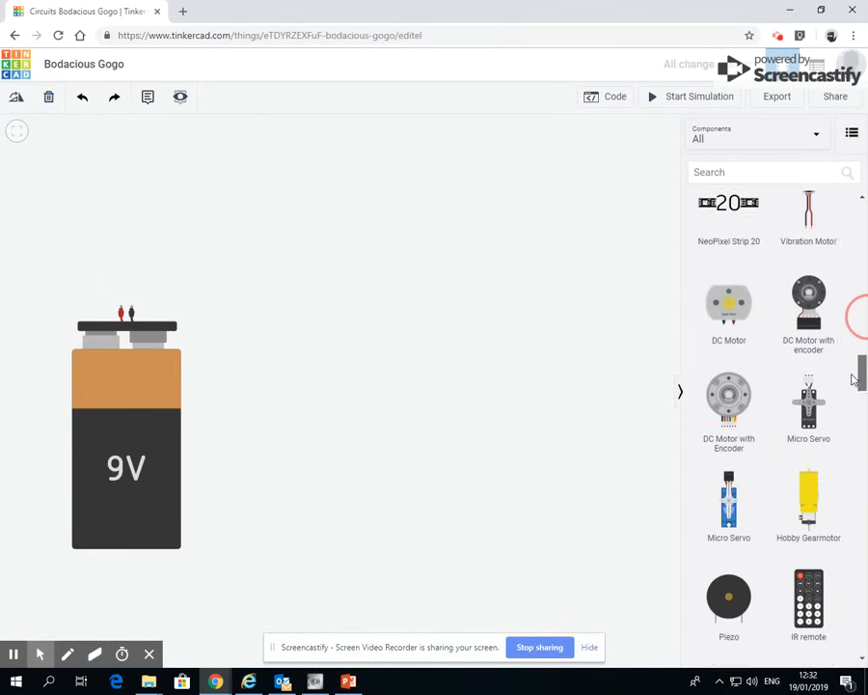
{"action": "scroll", "scroll_direction": "down", "scroll_amount": 3}
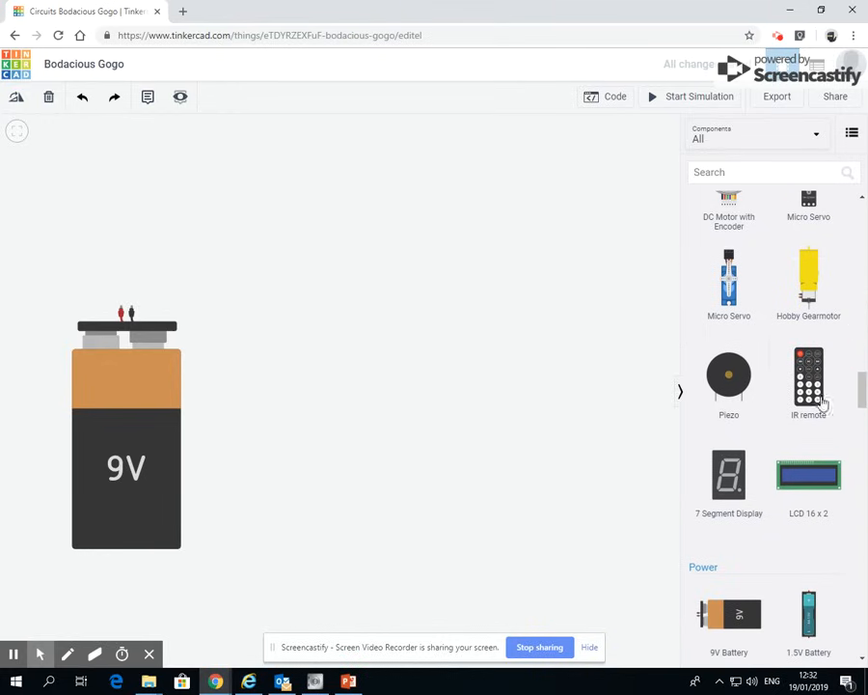
{"action": "mouse_move", "coordinate": [738, 389]}
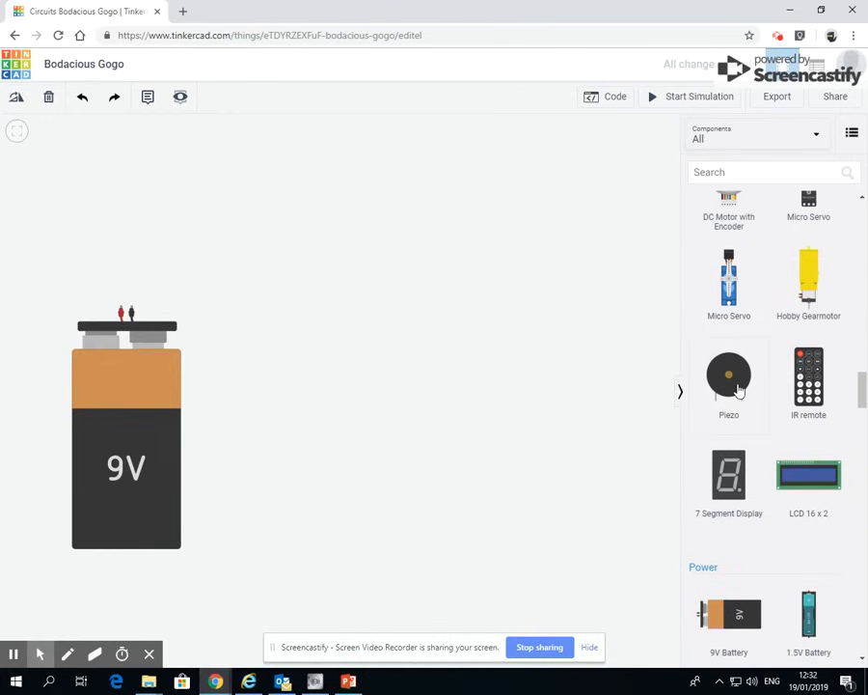
{"action": "mouse_move", "coordinate": [740, 393]}
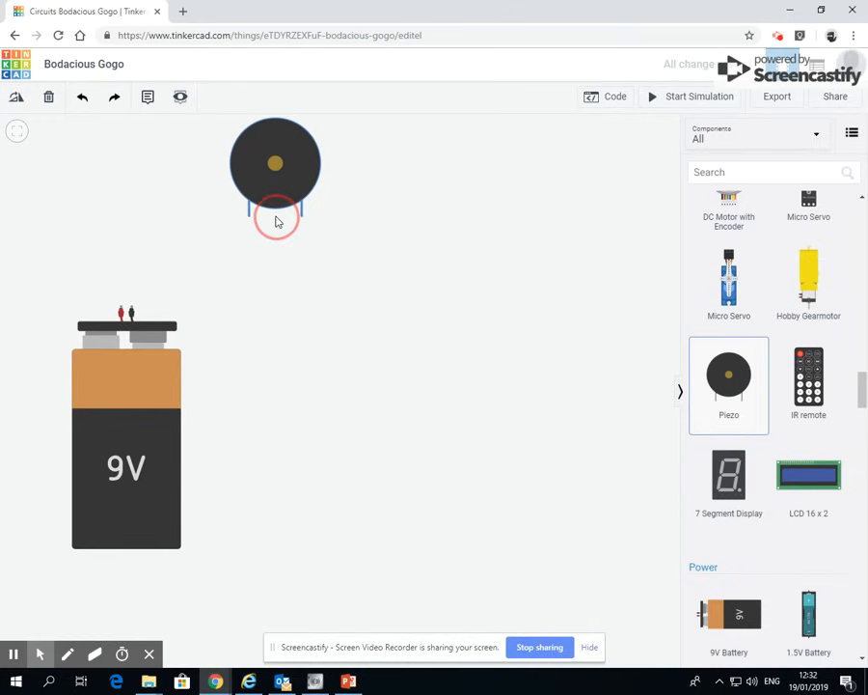
Step: Begin wiring a piezo buzzer pin to the battery
{"action": "left_click", "coordinate": [275, 162]}
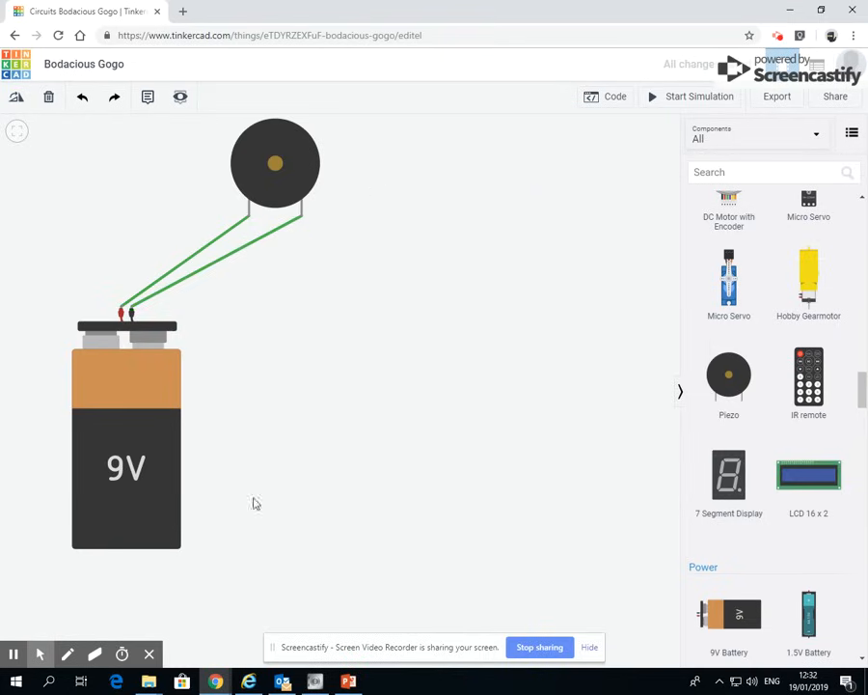
Step: Start the simulation to hear the piezo buzzer, then stop it
{"action": "left_click", "coordinate": [700, 96]}
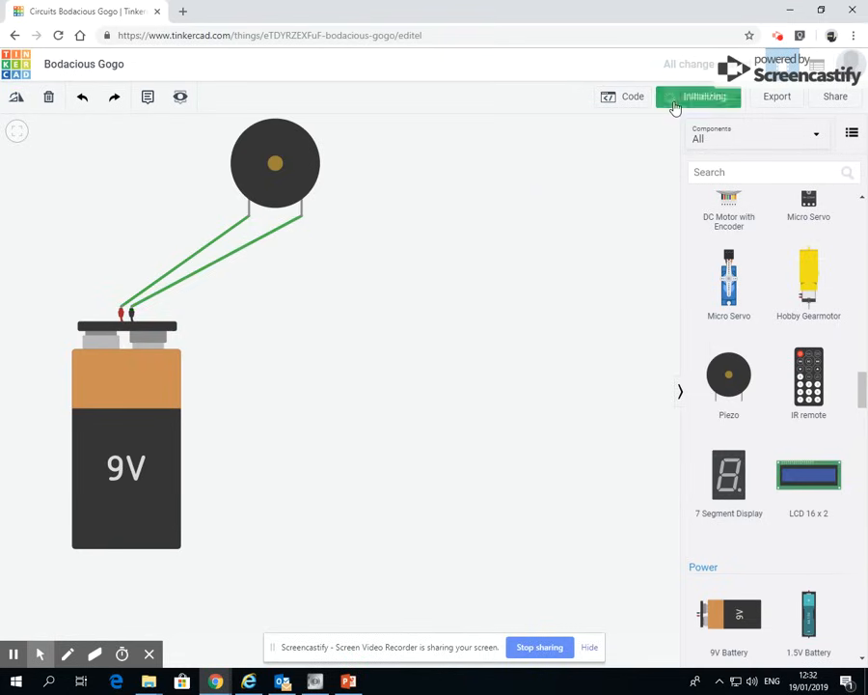
{"action": "left_click", "coordinate": [700, 96]}
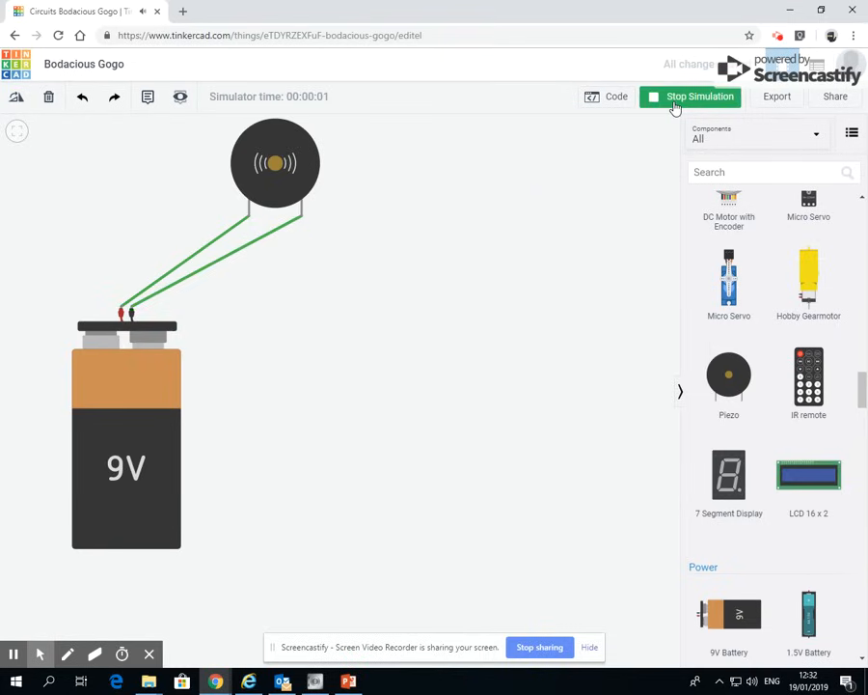
{"action": "left_click", "coordinate": [691, 97]}
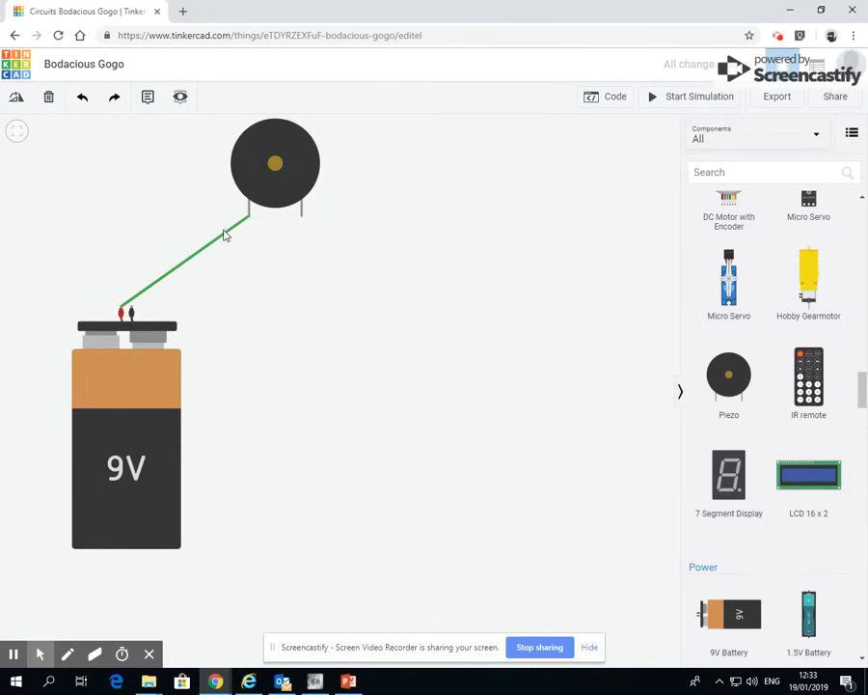
Step: Reconnect the buzzer wires to the battery, then run and stop the simulation again
{"action": "left_click", "coordinate": [224, 234]}
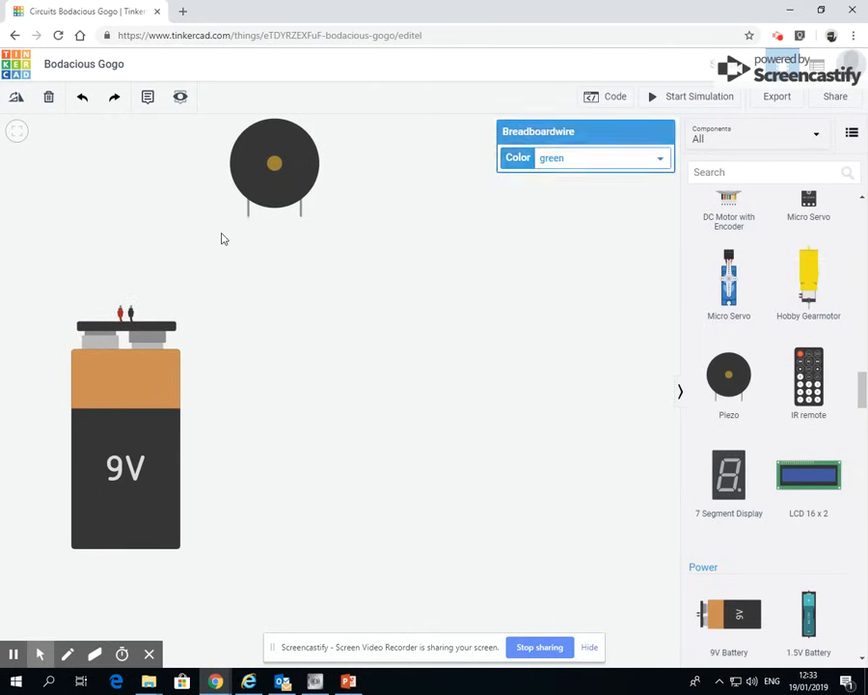
{"action": "left_click", "coordinate": [244, 222]}
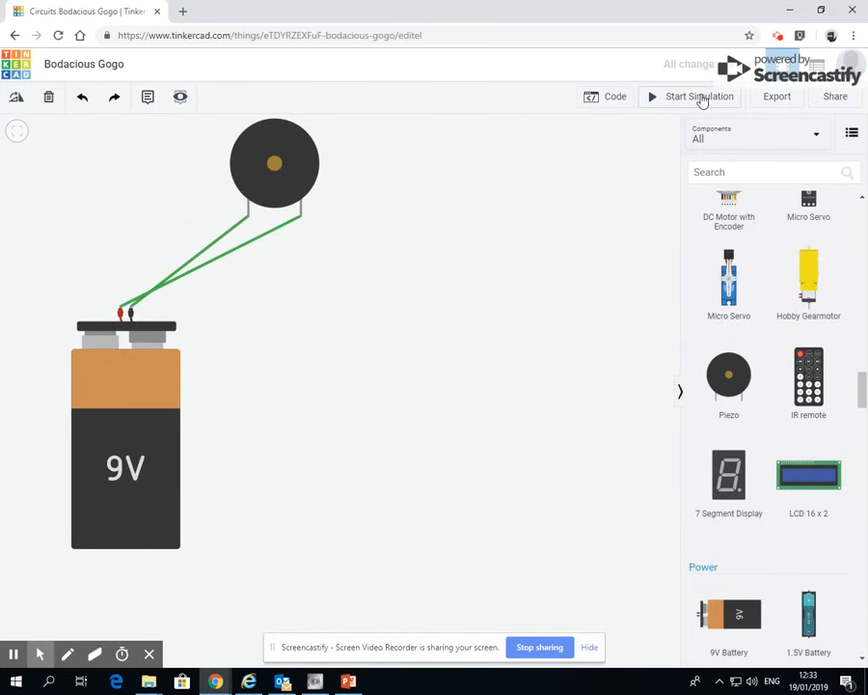
{"action": "left_click", "coordinate": [698, 95]}
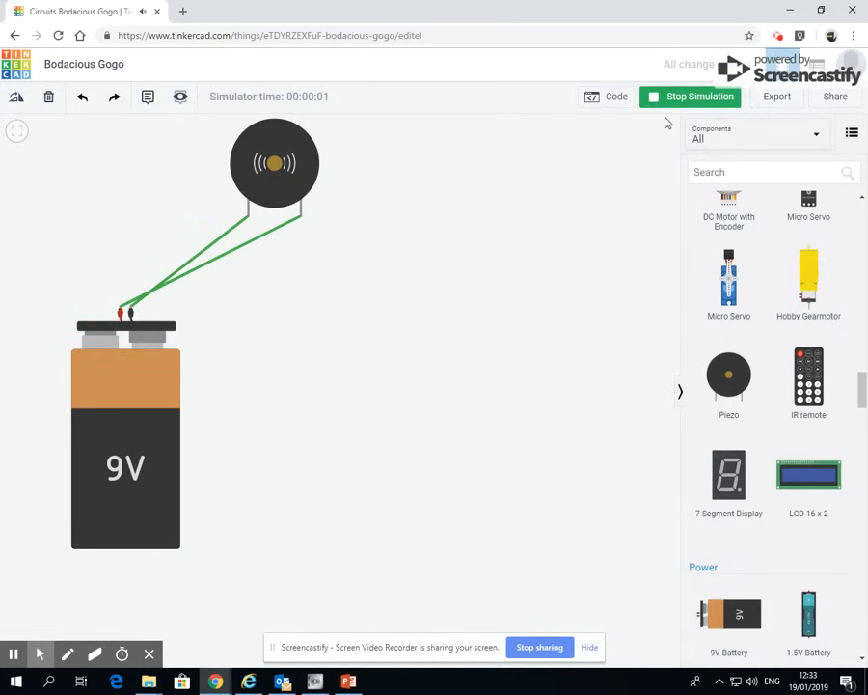
{"action": "left_click", "coordinate": [696, 96]}
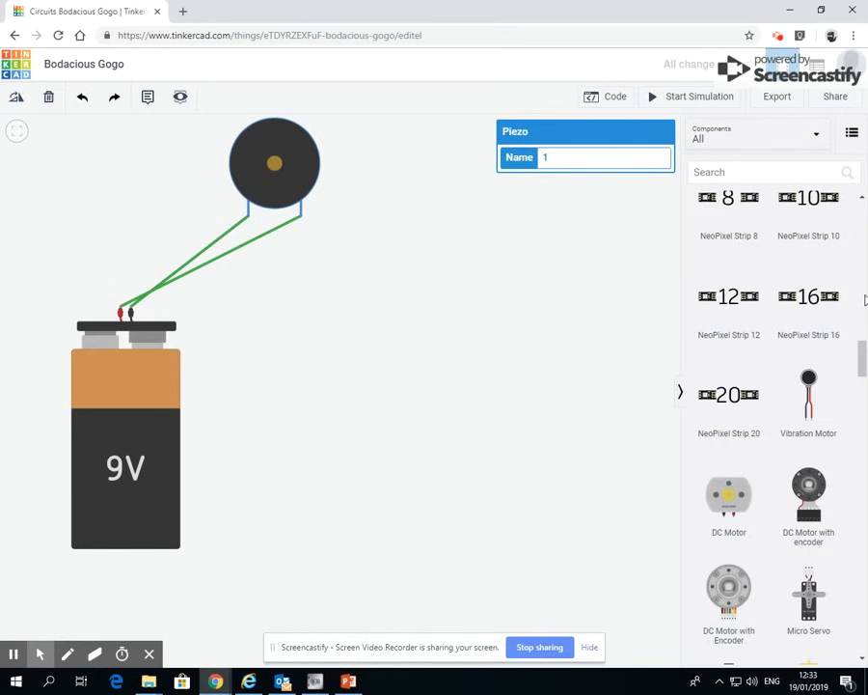
{"action": "mouse_move", "coordinate": [212, 208]}
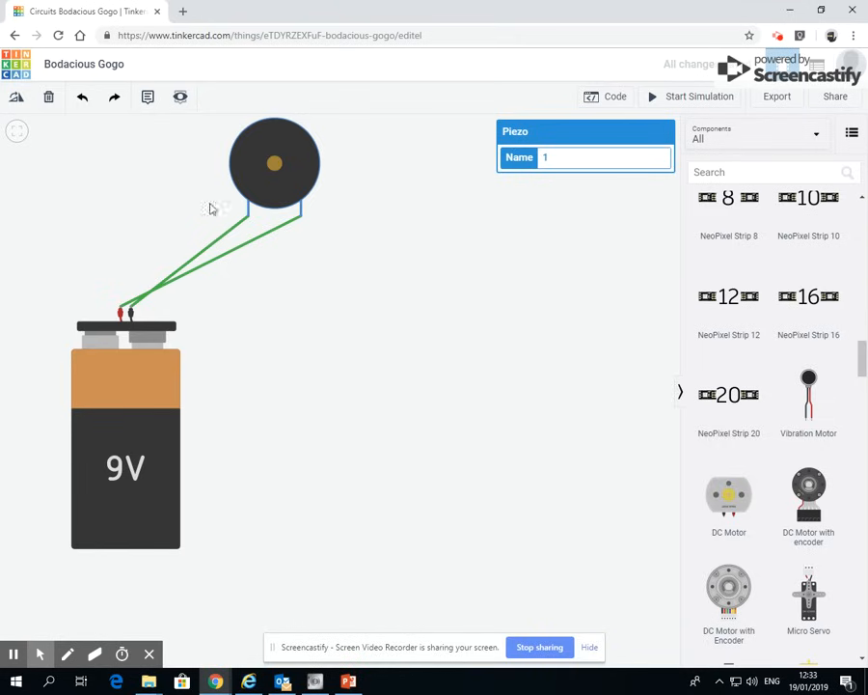
{"action": "mouse_move", "coordinate": [220, 277]}
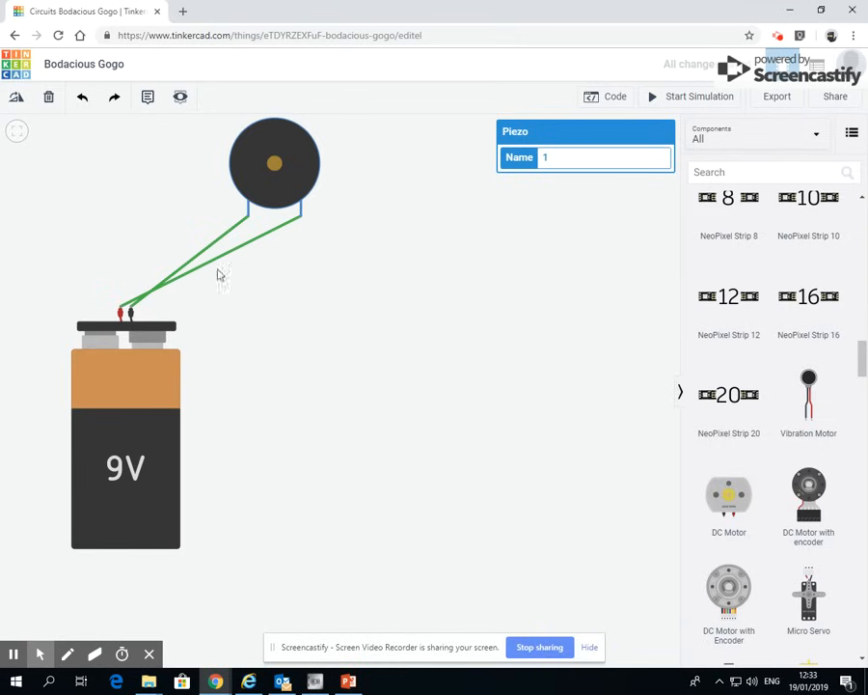
{"action": "mouse_move", "coordinate": [509, 500]}
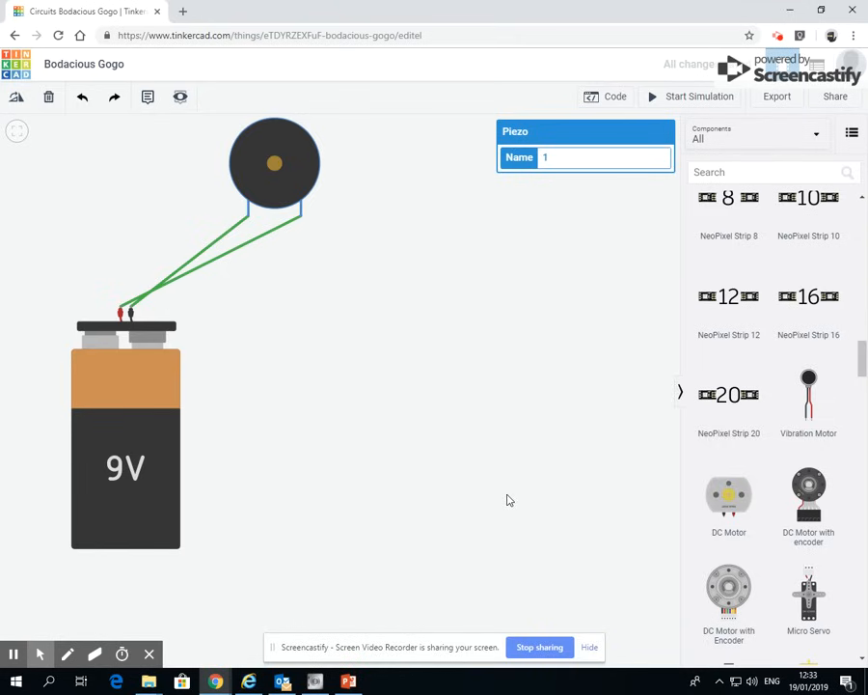
{"action": "mouse_move", "coordinate": [501, 488]}
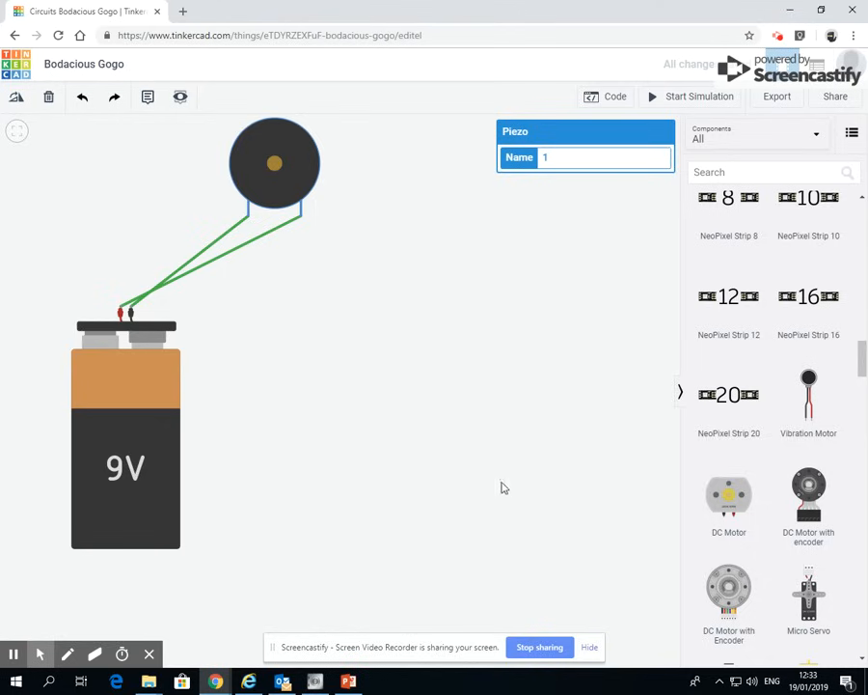
{"action": "mouse_move", "coordinate": [413, 157]}
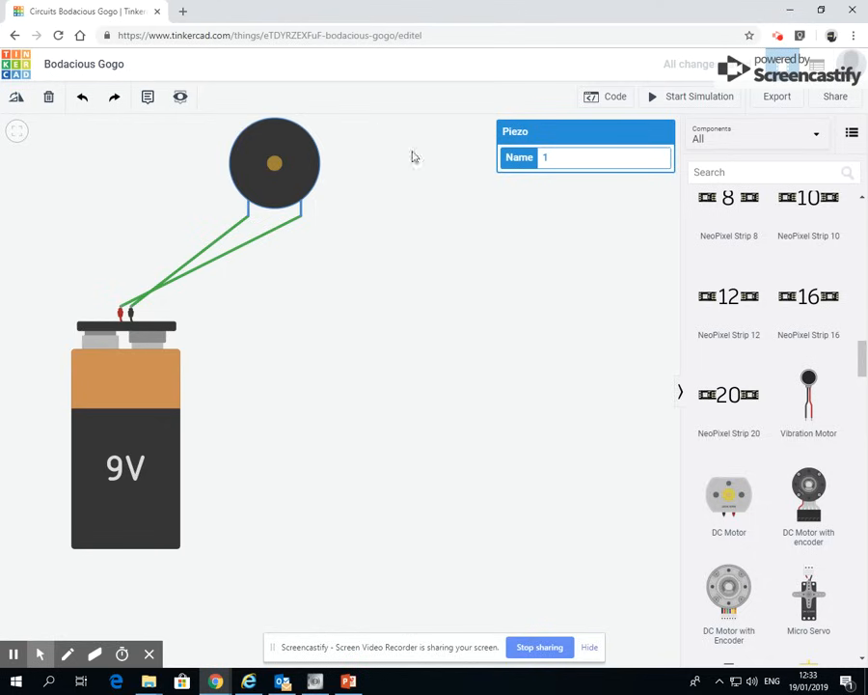